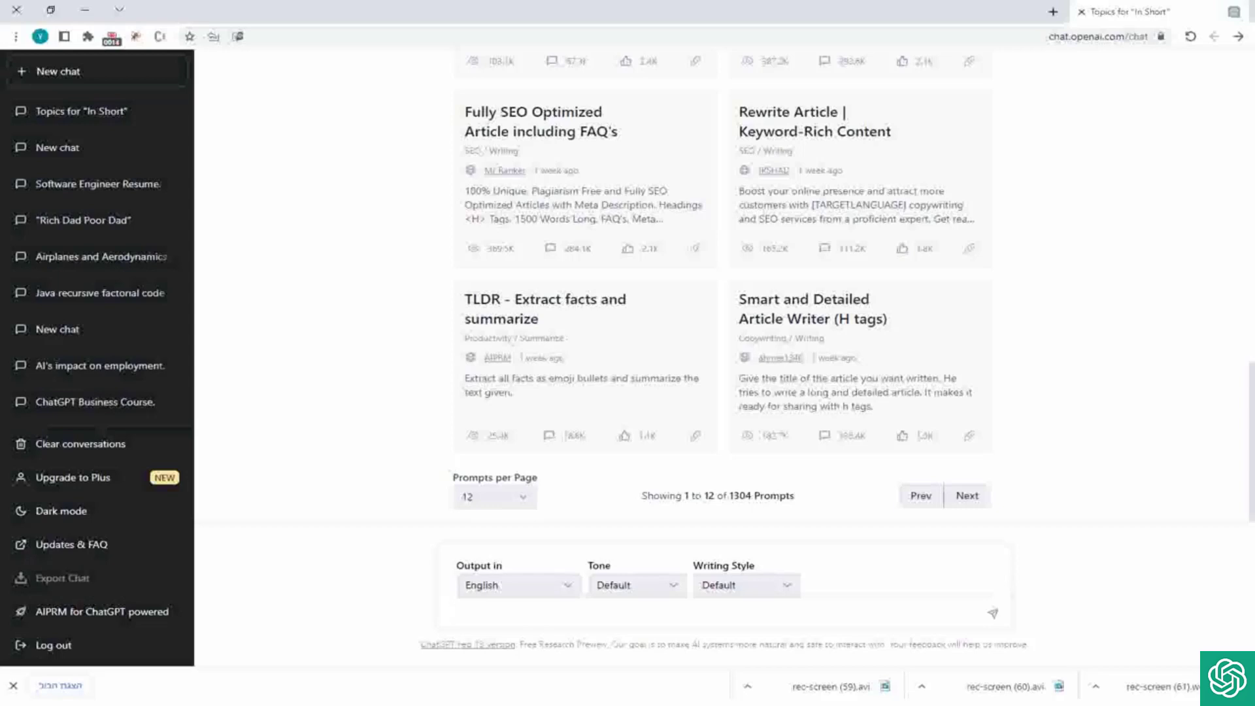
Send the message 'I have a ski travel blog, write ideas for new posts' to ChatGPT.
left_click(641, 613)
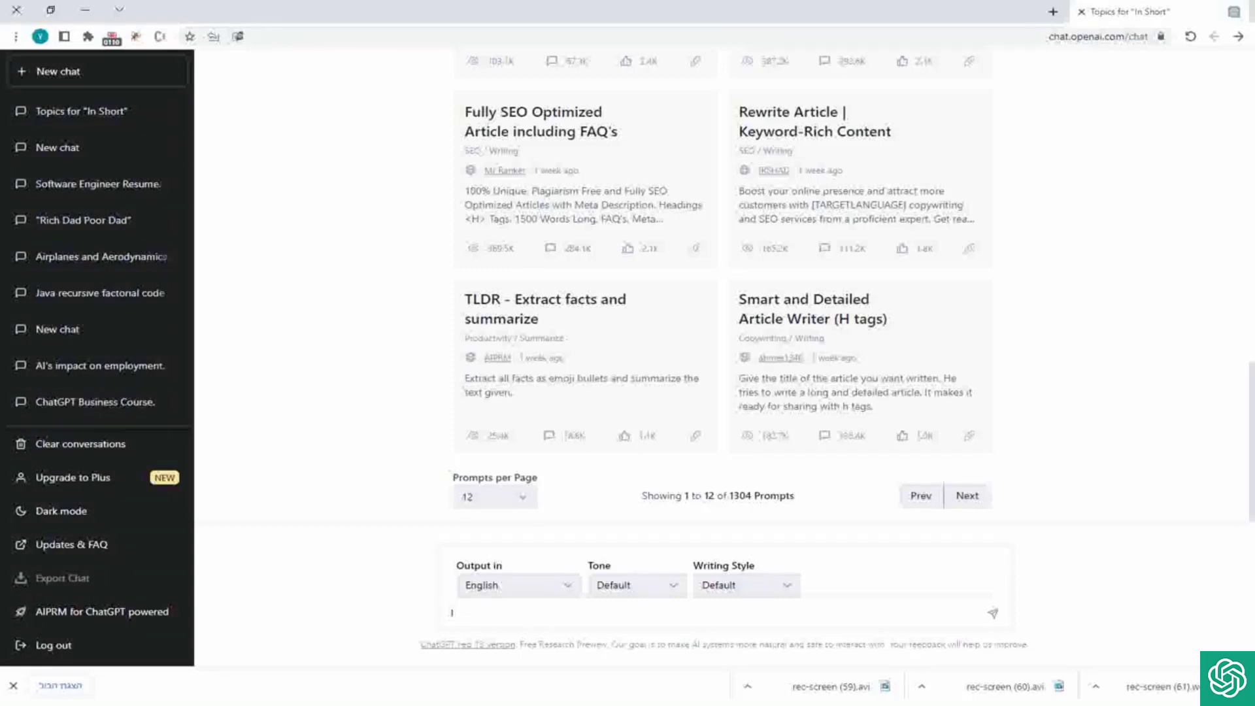
type("I have a ski")
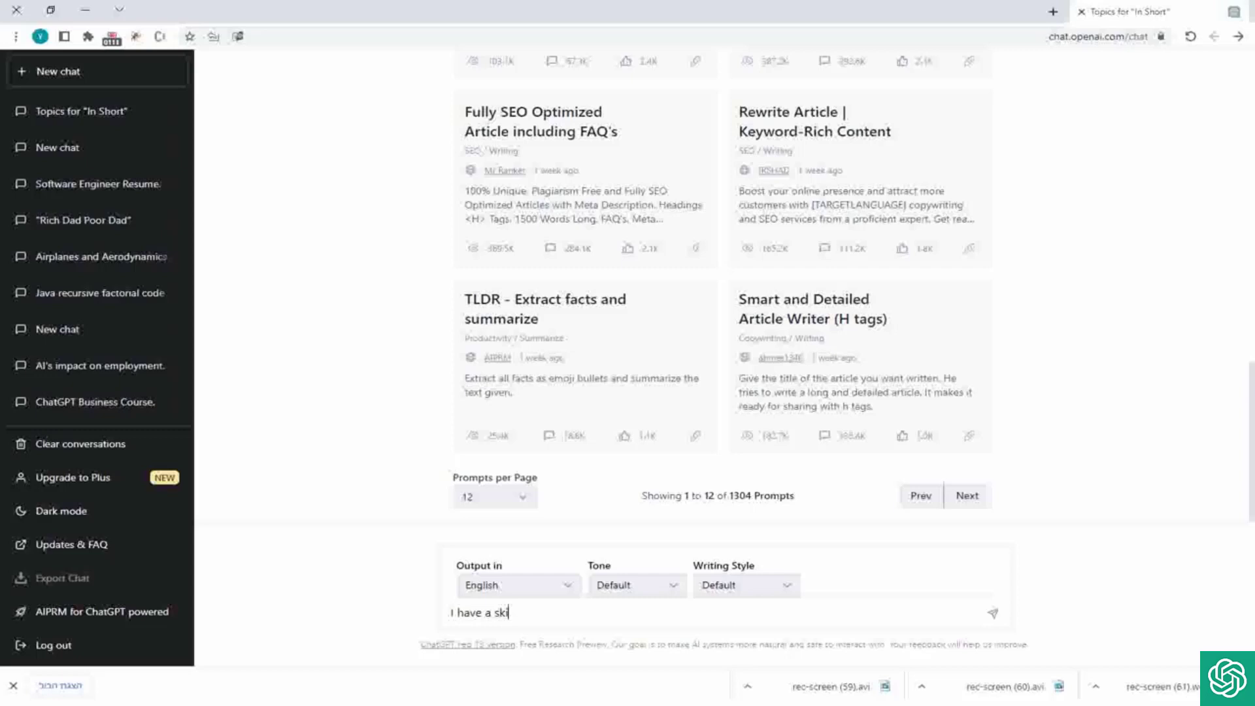
type("travel")
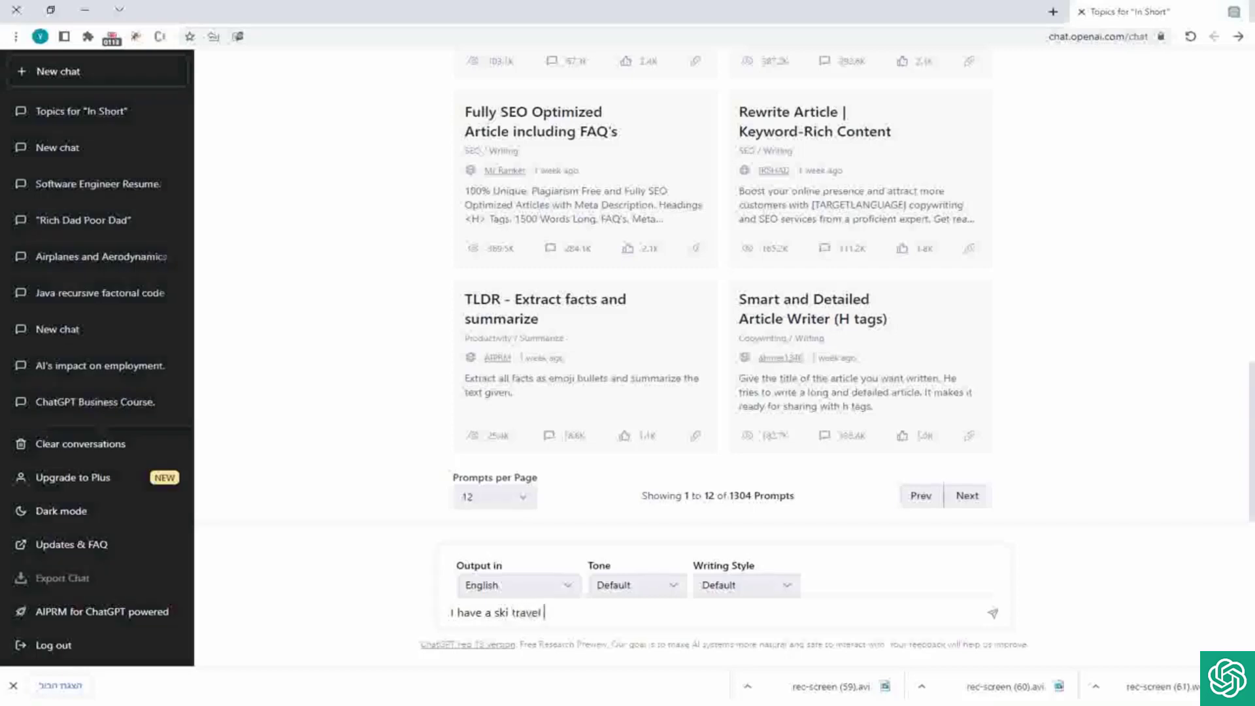
type("blog, write me som")
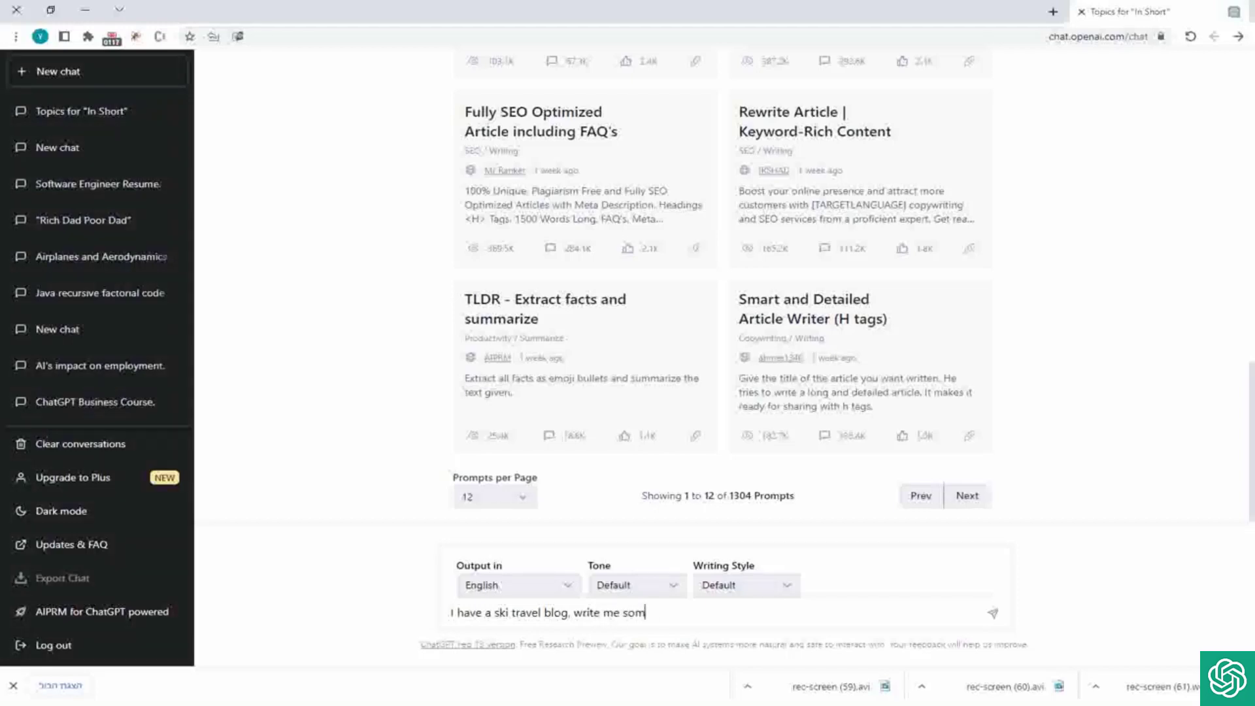
type("e ideas for n")
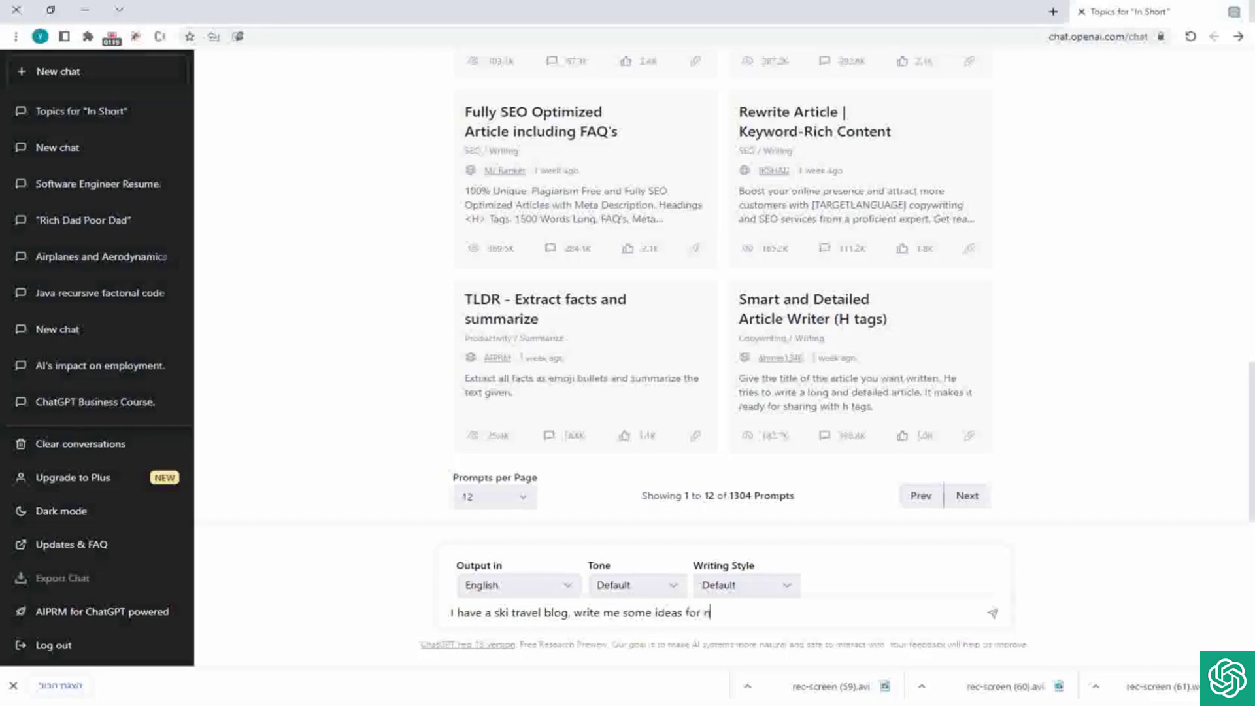
type("new po")
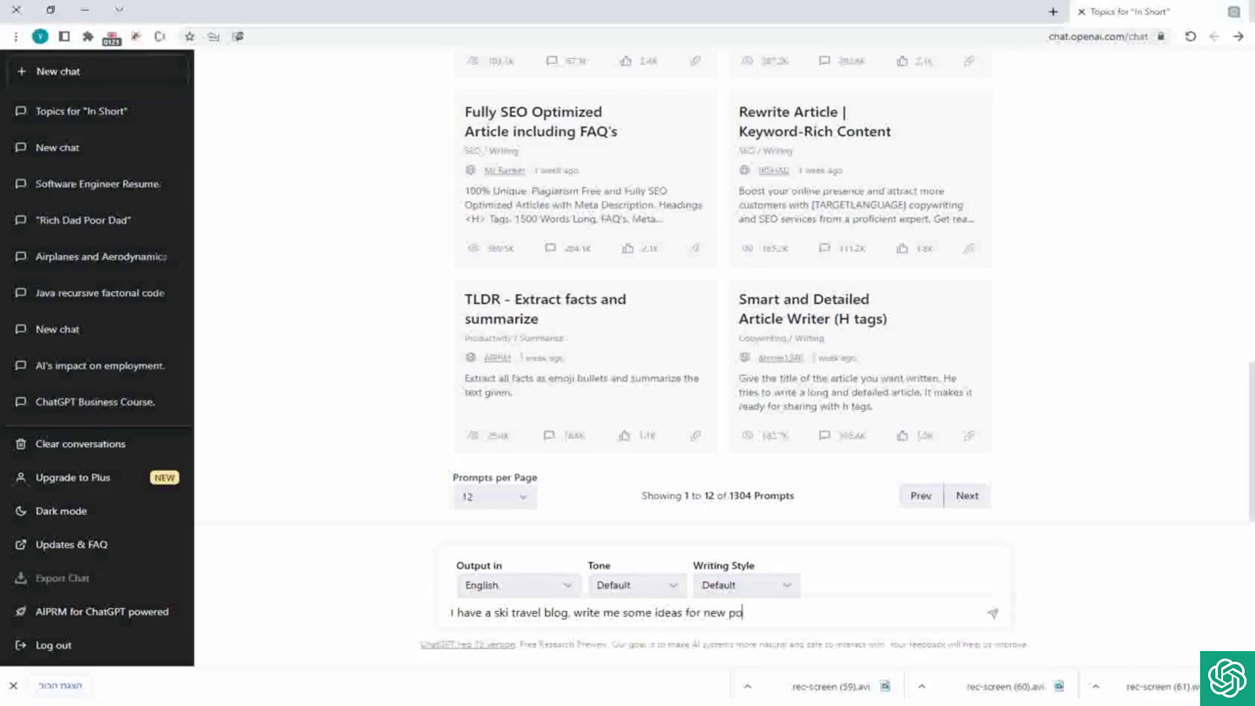
key("Return")
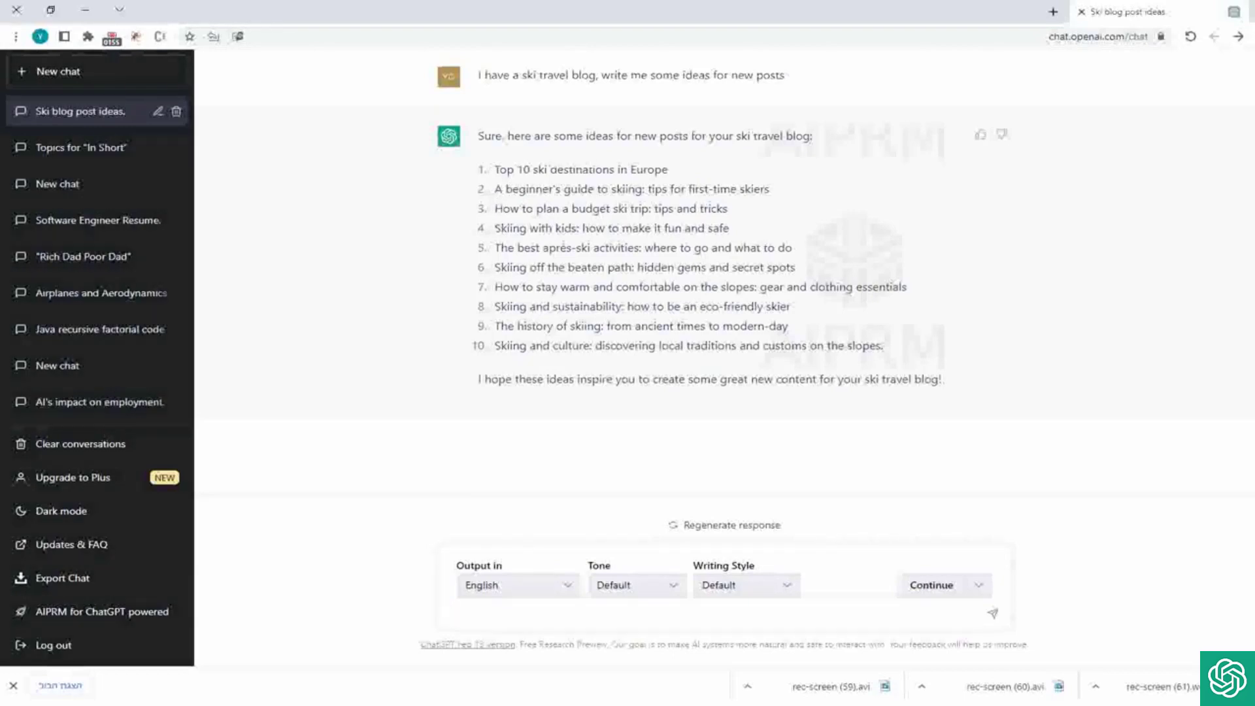
Focus the empty message box below the ten post ideas to write a follow-up.
double_click(612, 208)
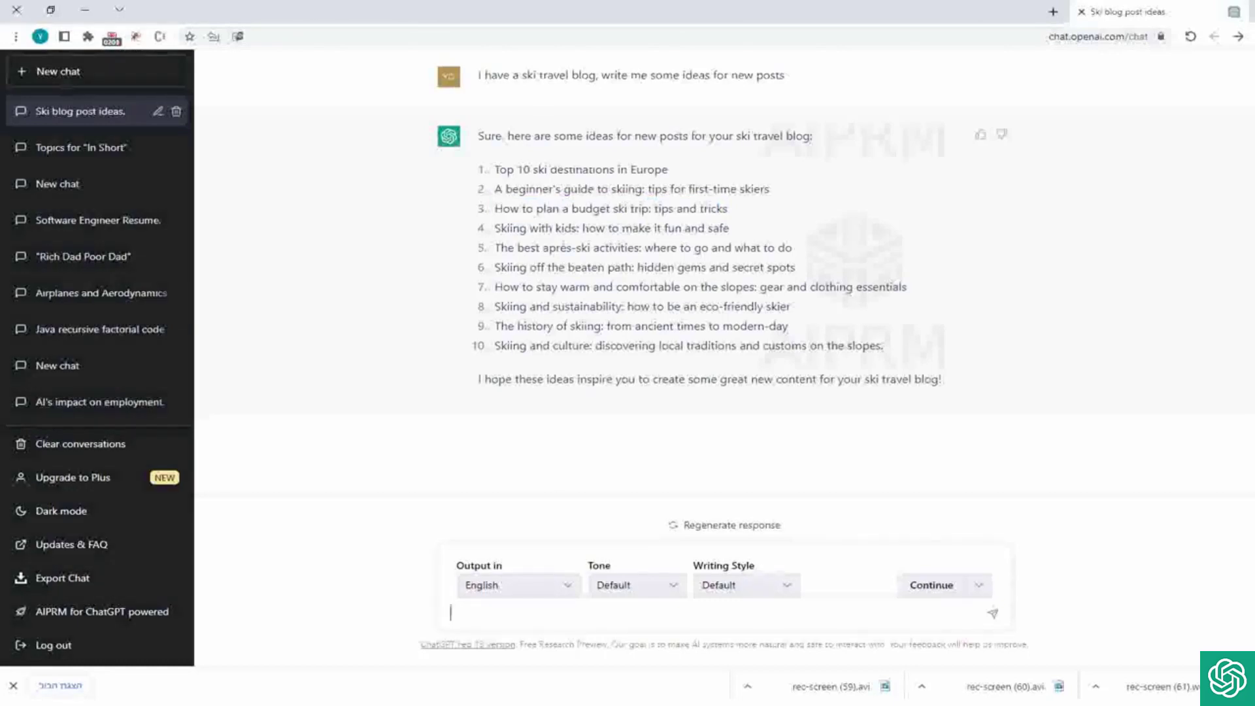
Send 'Write me an outline for idea How to plan a budget ski trip: tips and tricks'.
type("Writ")
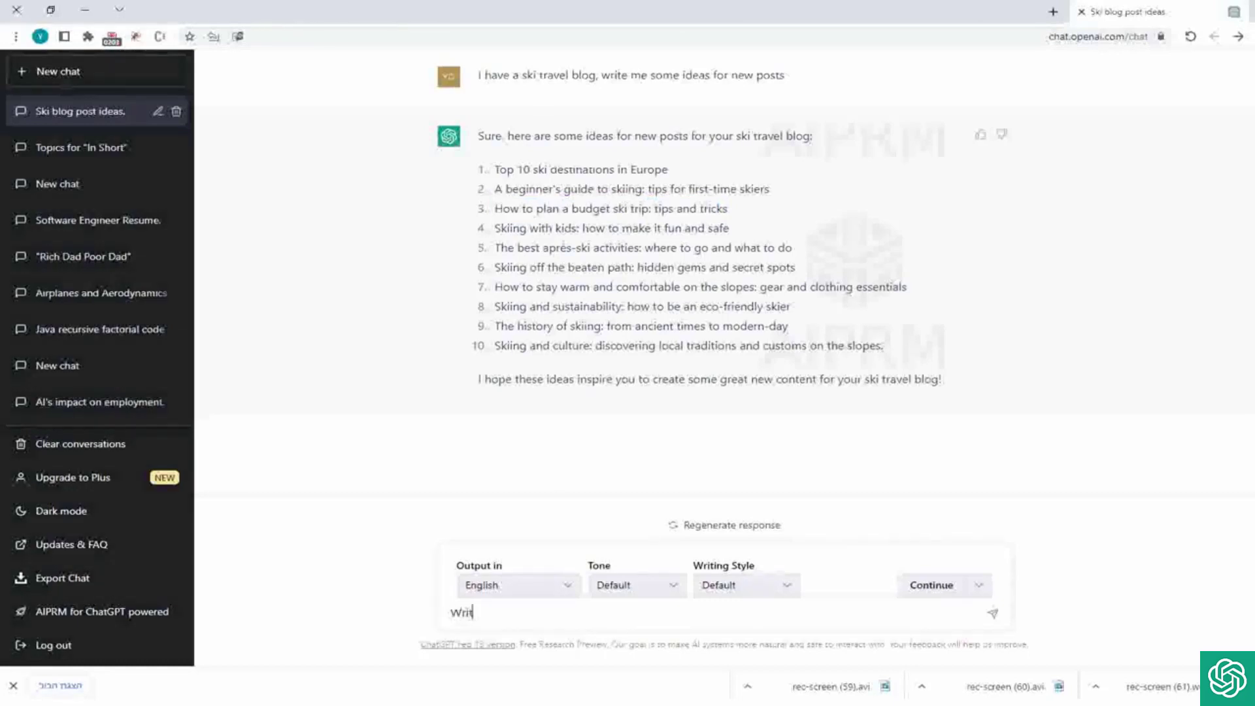
type("e me an")
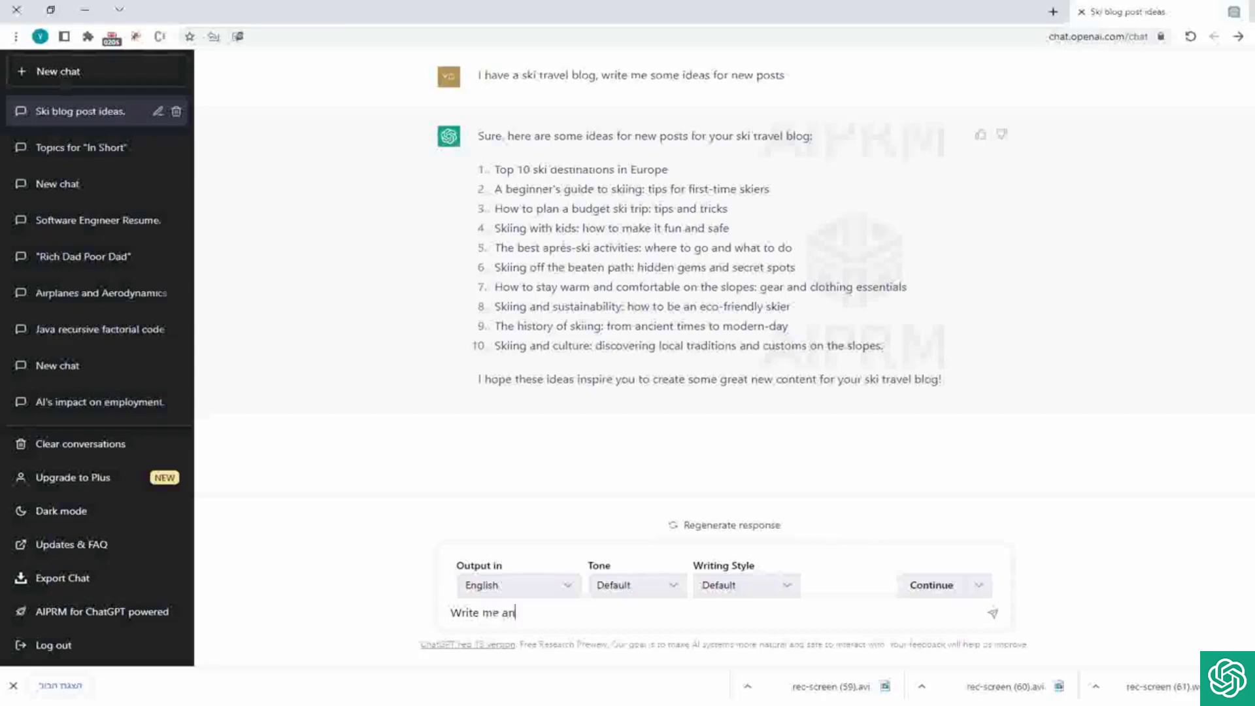
type("outline for this")
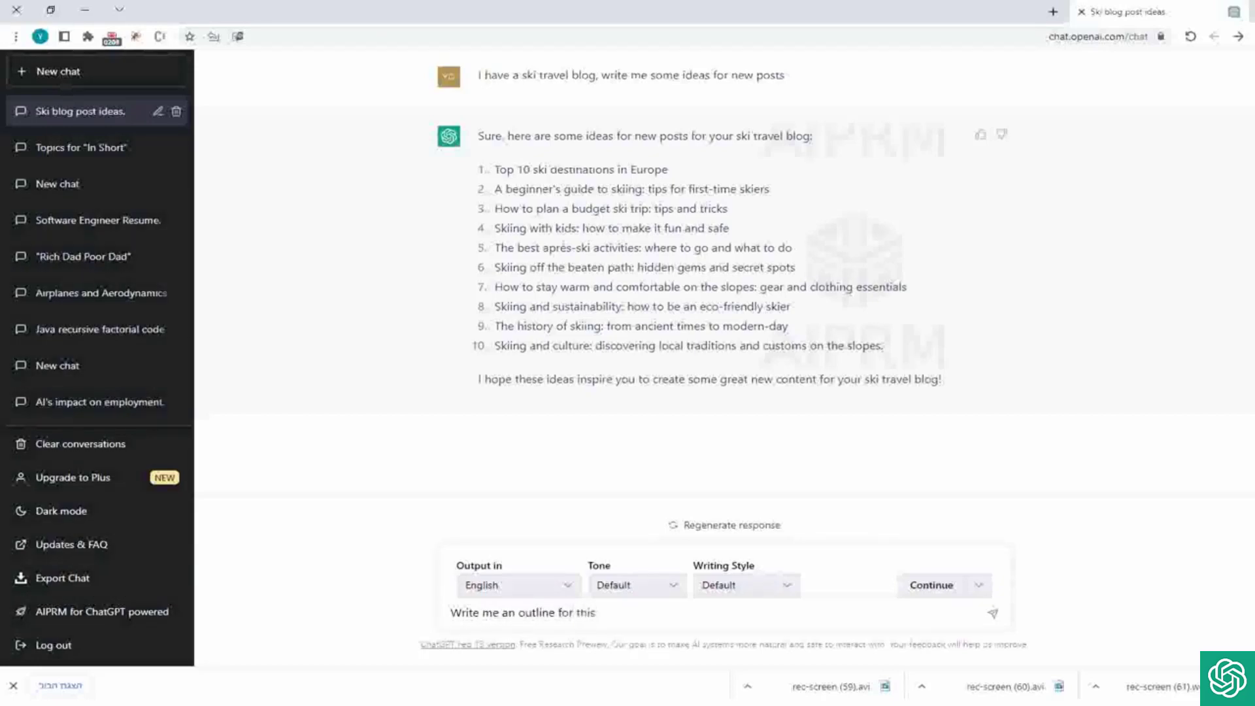
type("id")
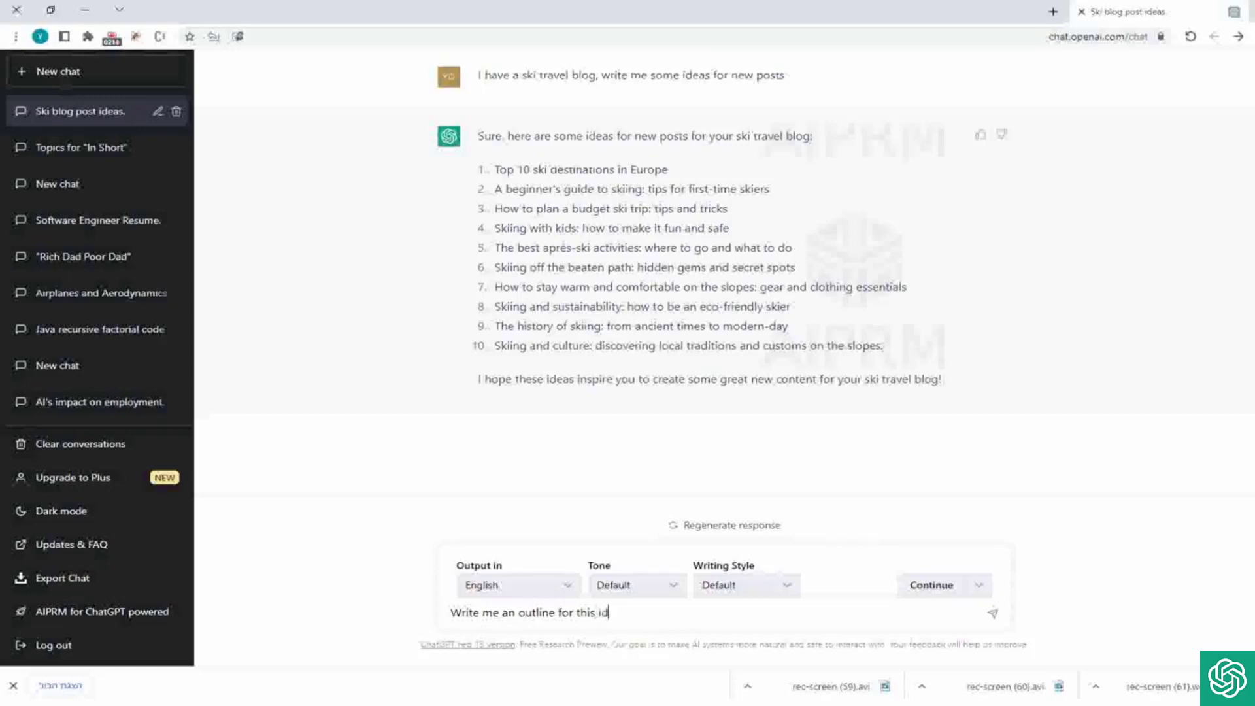
type("ea How to plan a budget ski trip: tips and tricks")
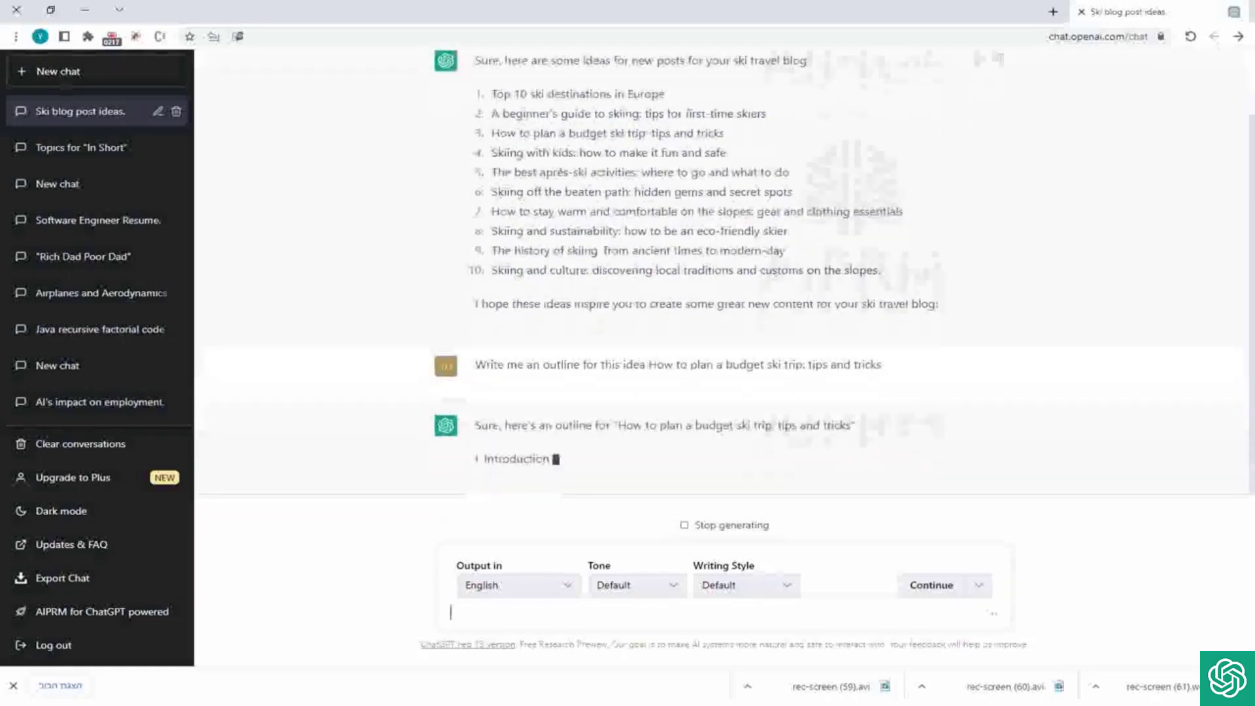
Scroll through the eight-part budget ski trip outline from introduction to conclusion to review it.
scroll("down", 3)
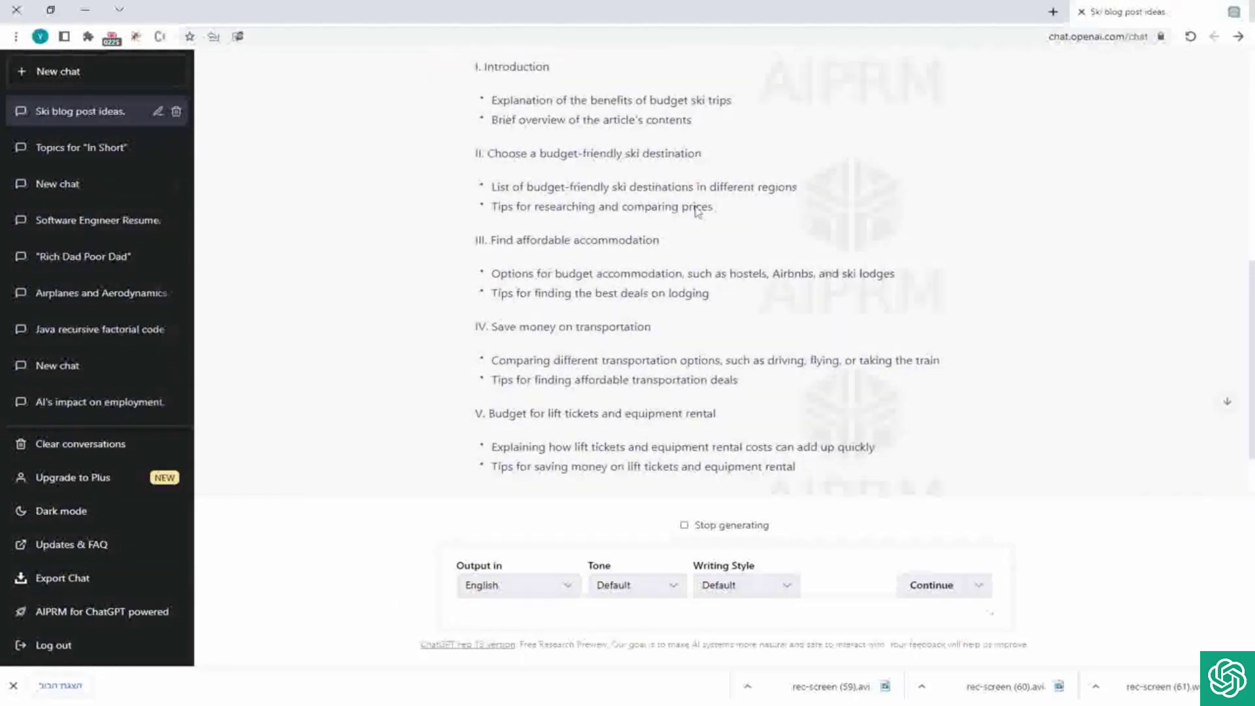
scroll("up", 3)
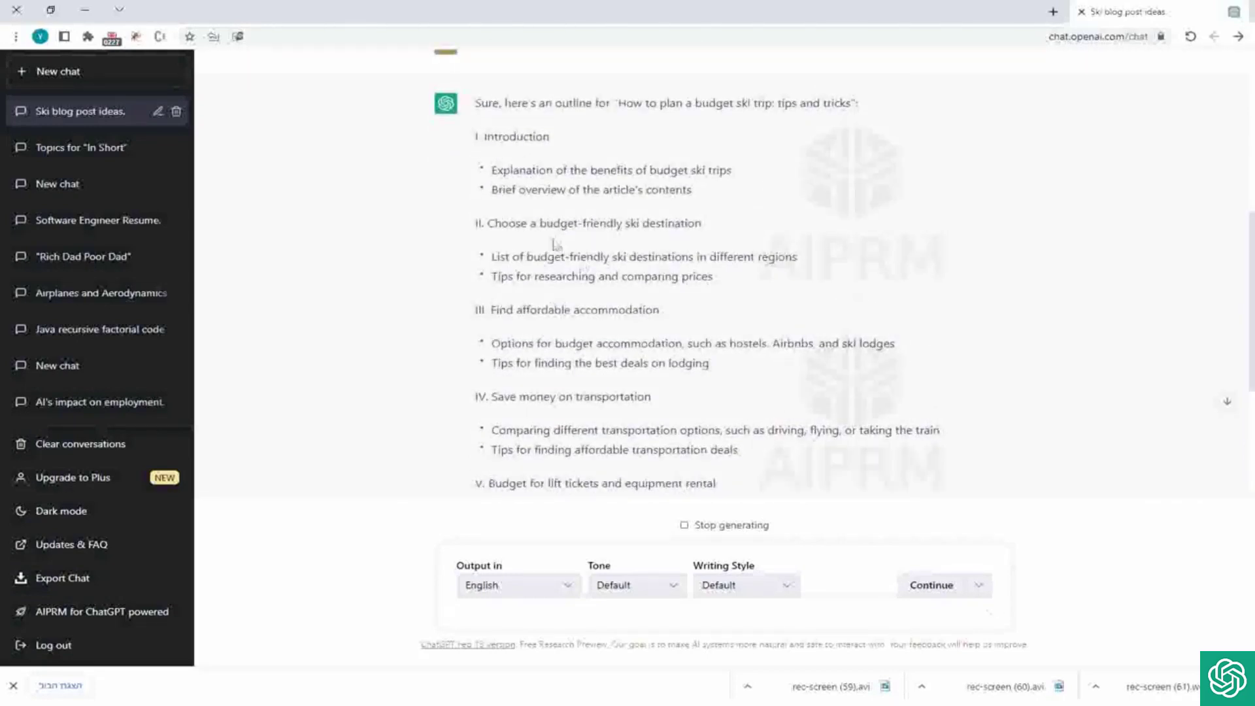
scroll("down", 3)
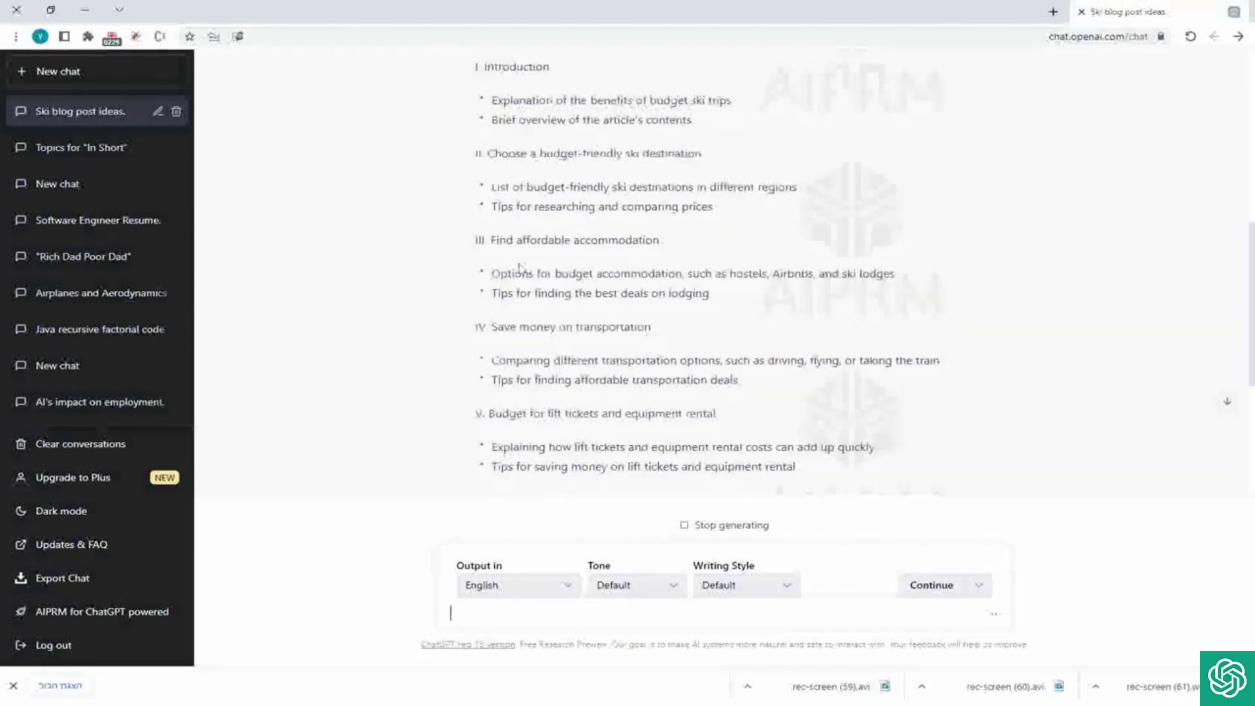
scroll("down", 3)
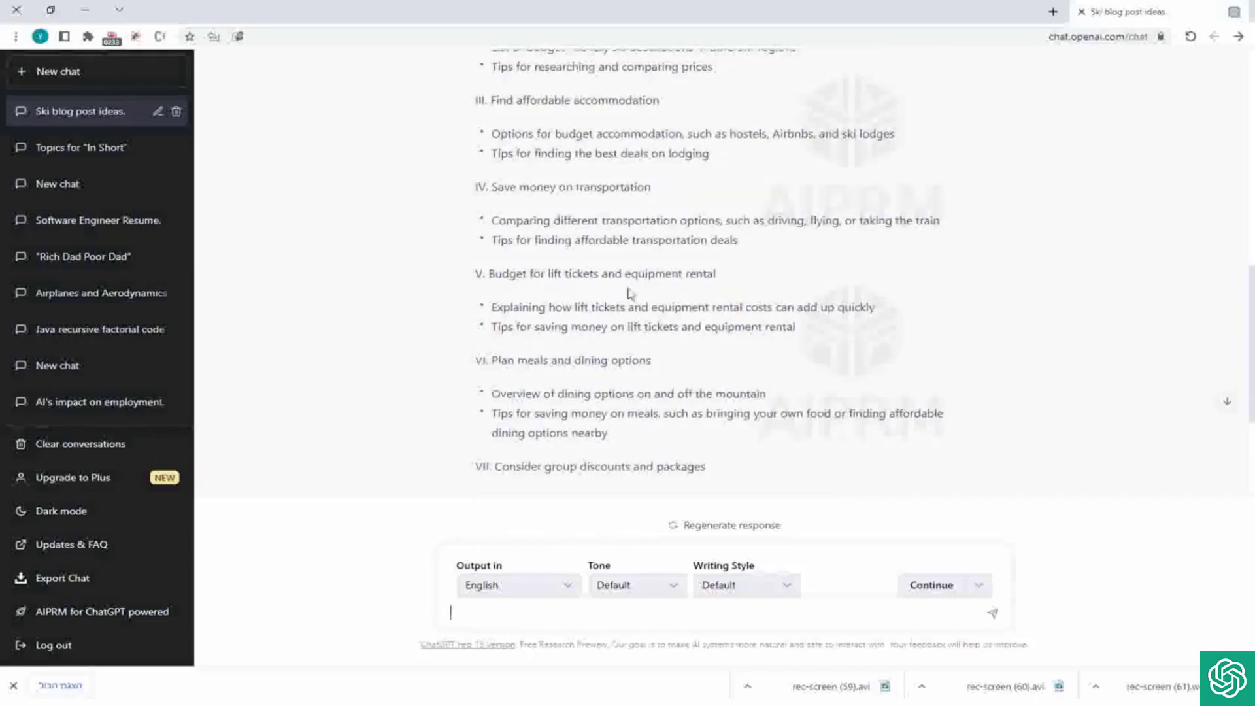
scroll("down", 3)
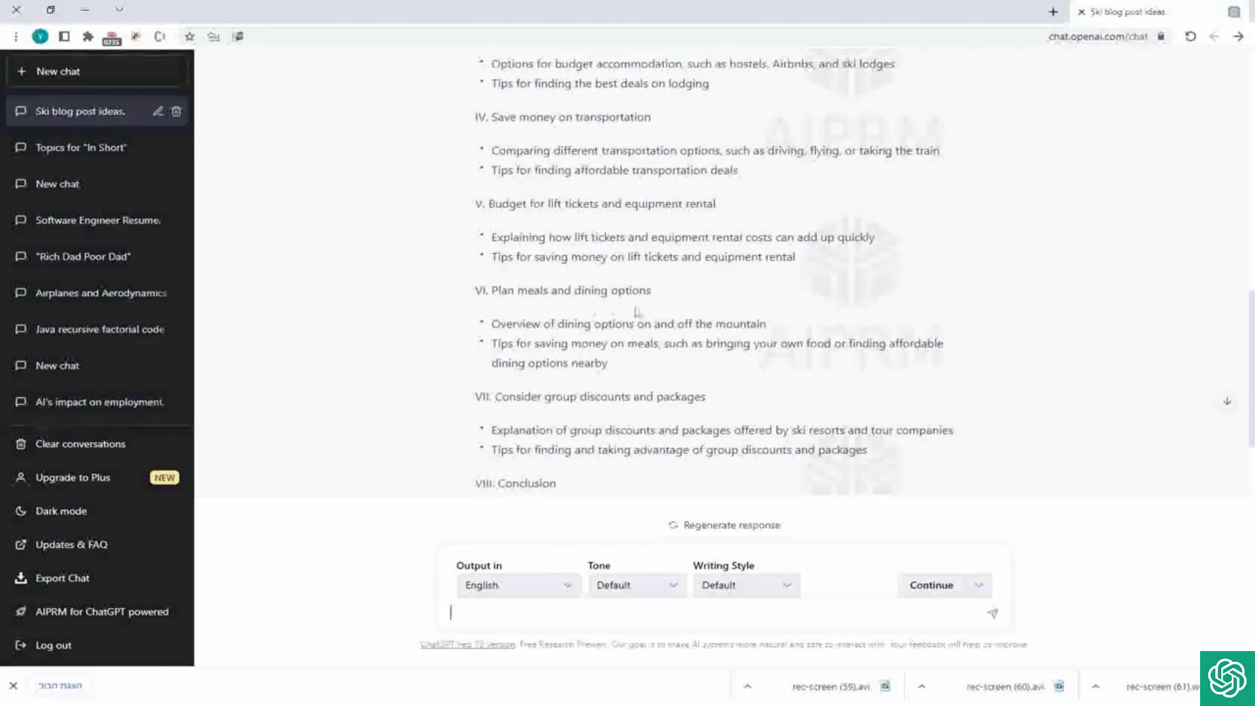
scroll("down", 3)
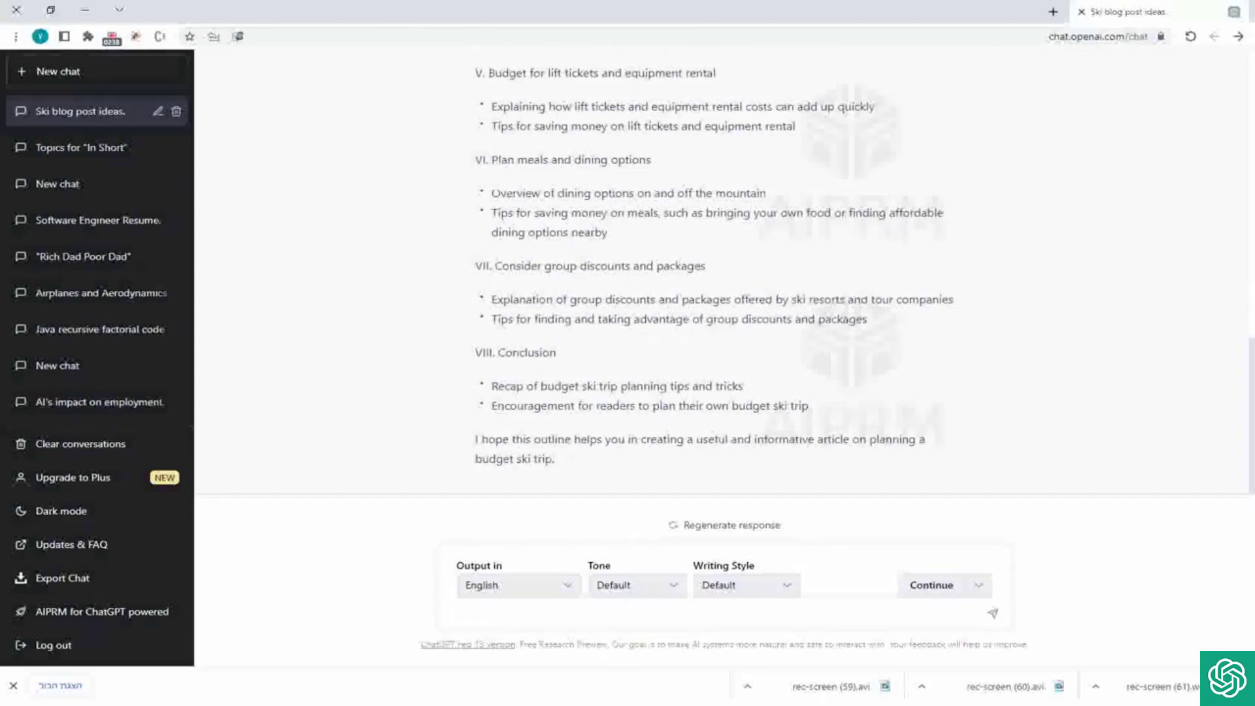
scroll("up", 3)
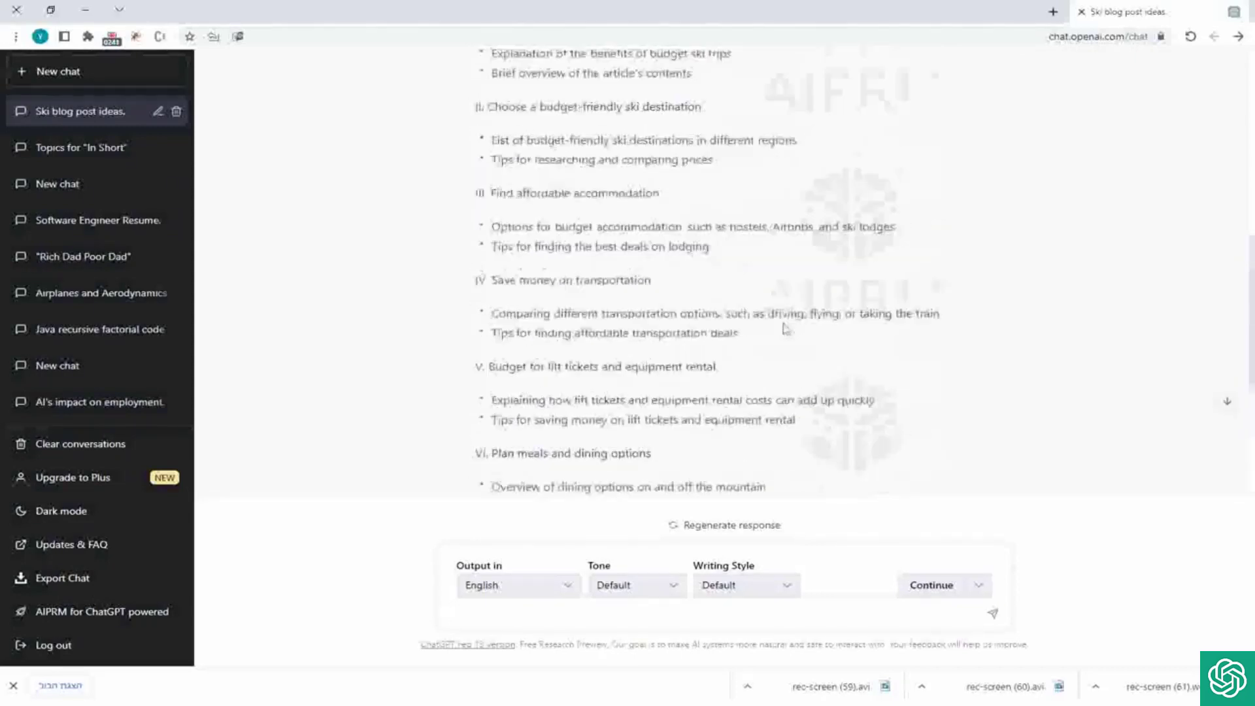
scroll("up", 3)
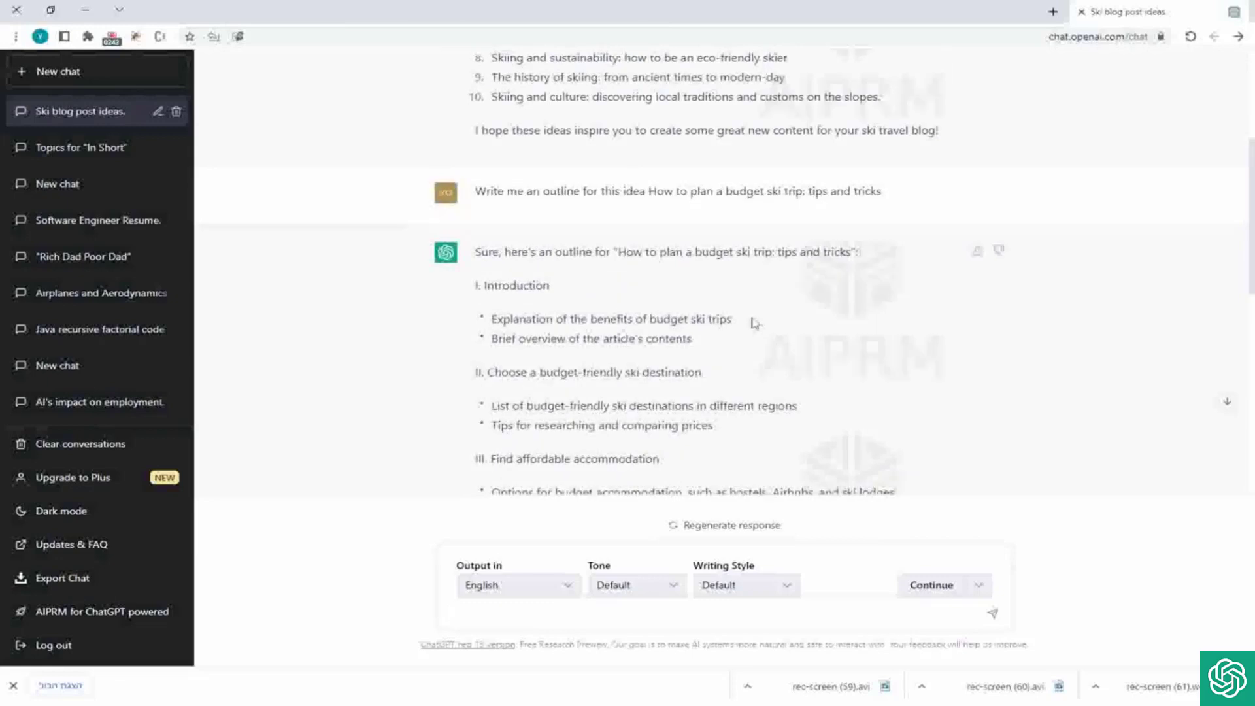
scroll("down", 3)
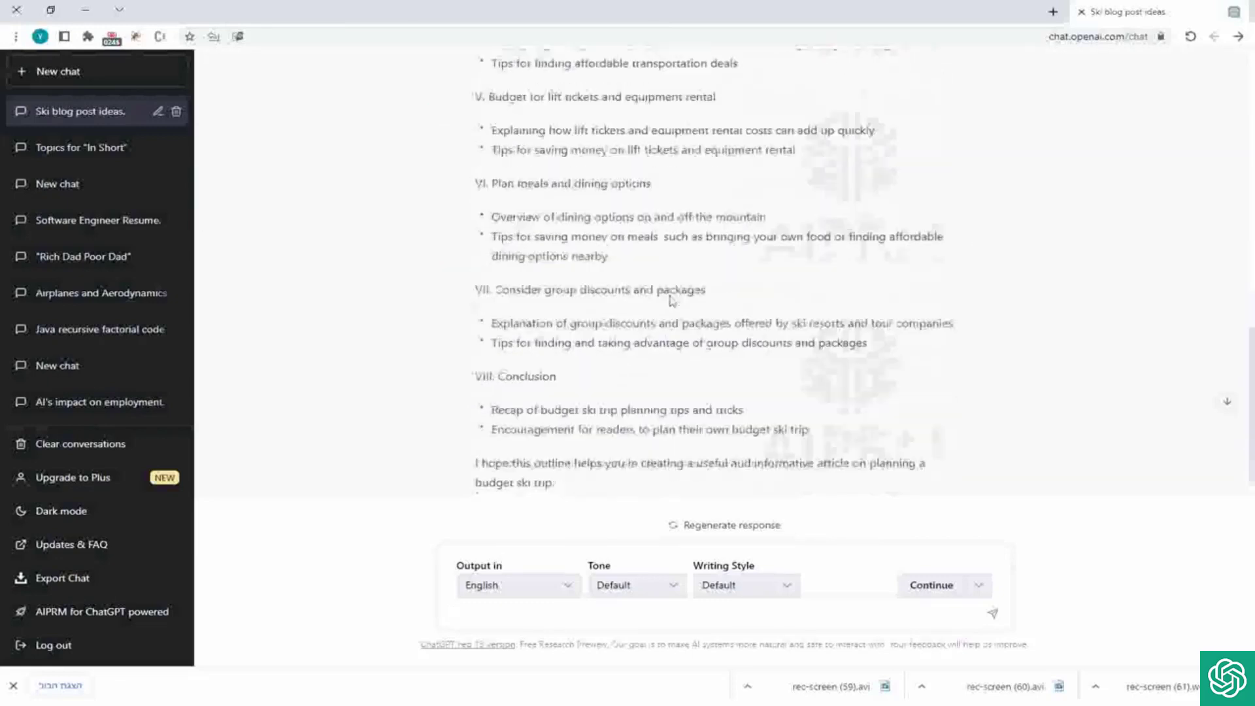
scroll("up", 3)
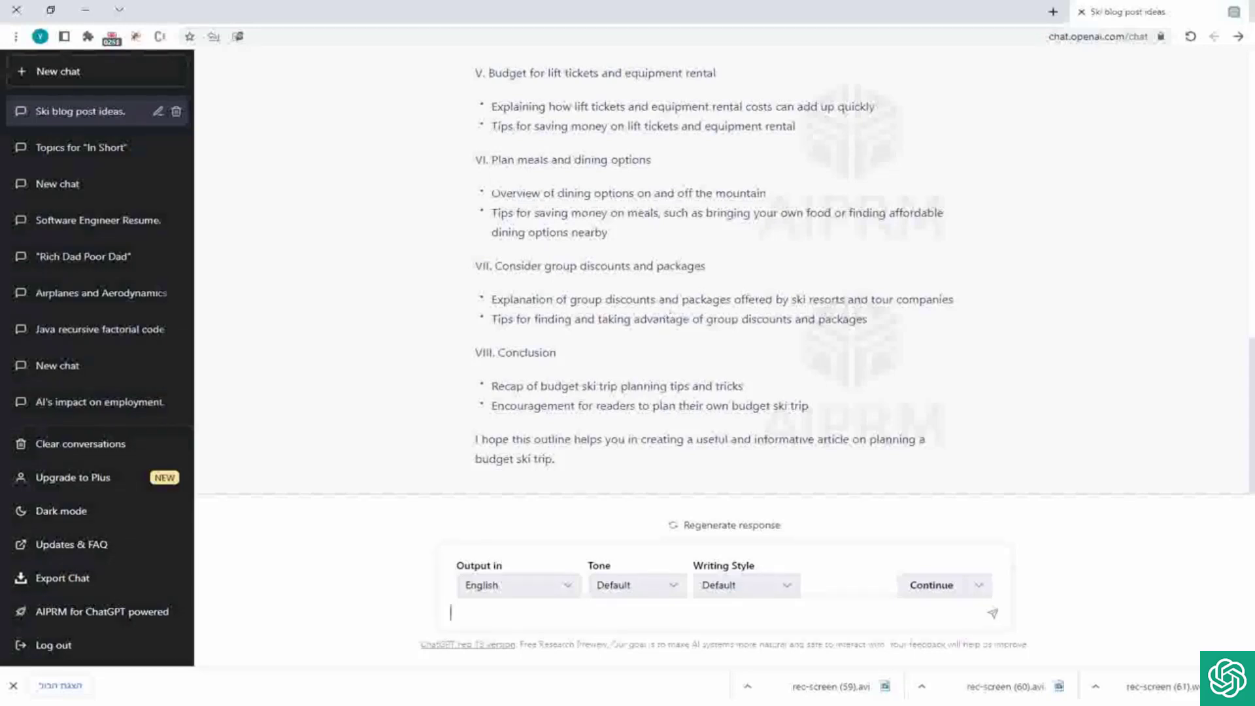
scroll("up", 3)
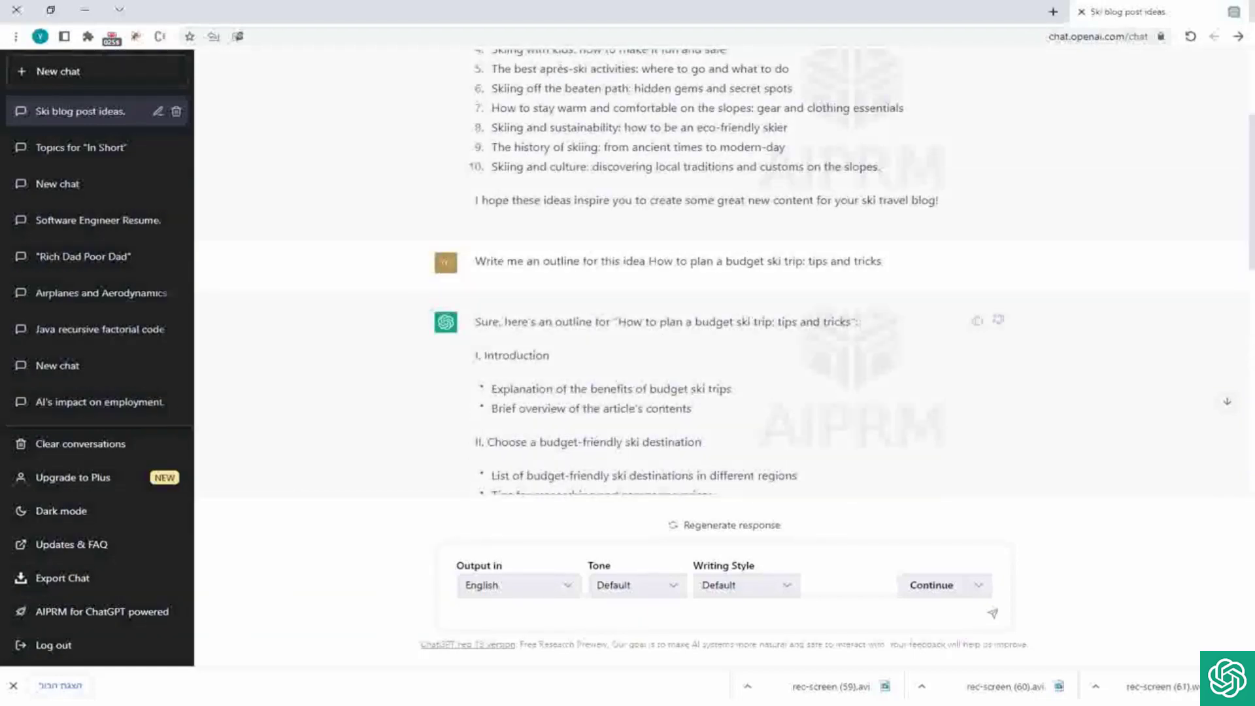
scroll("down", 3)
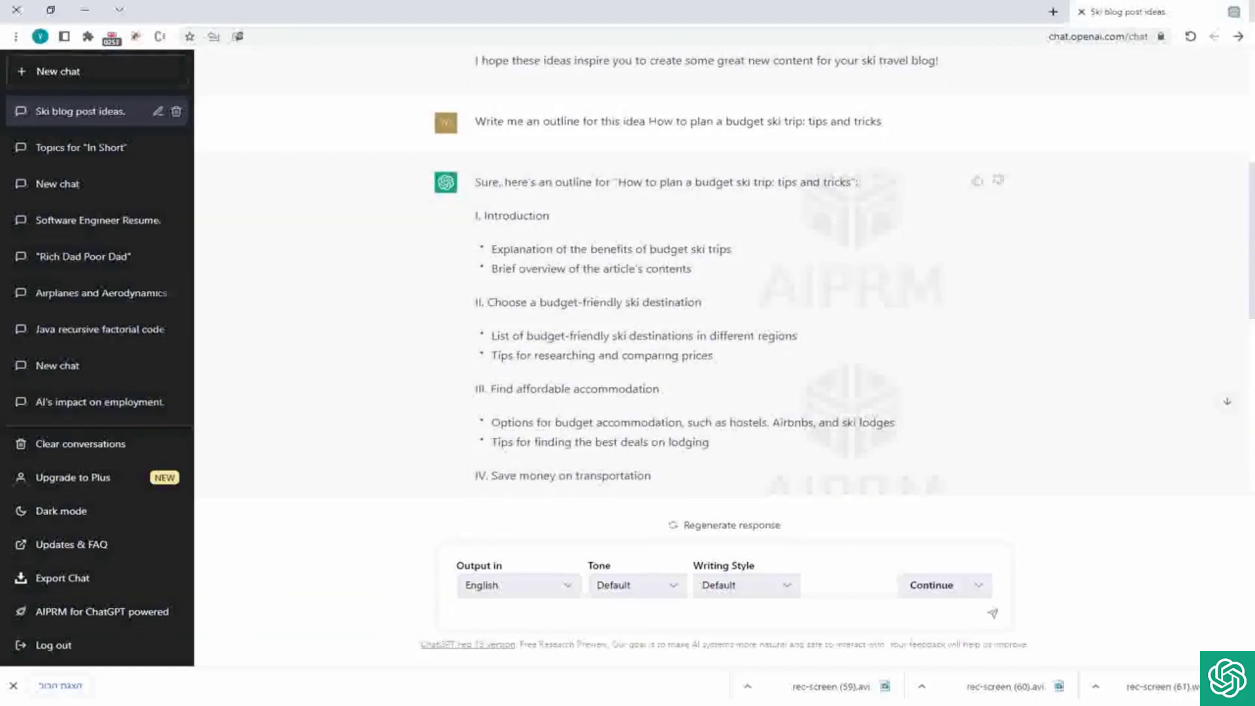
scroll("down", 3)
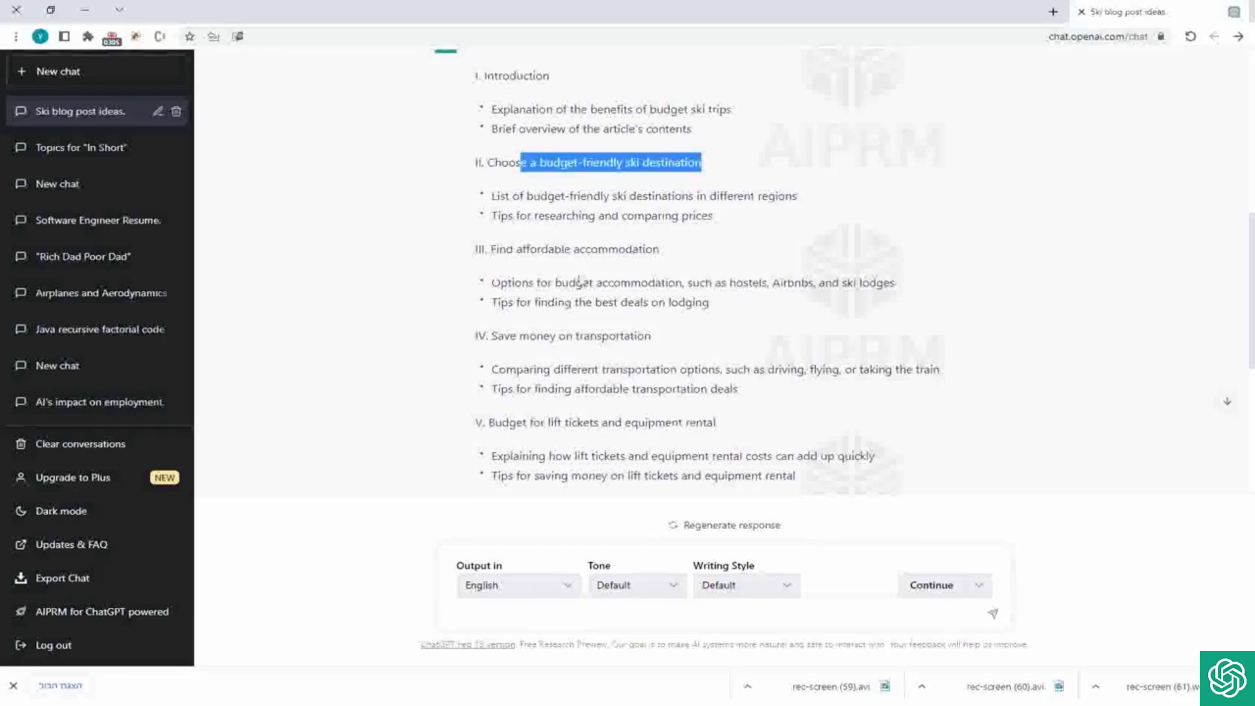
scroll("down", 3)
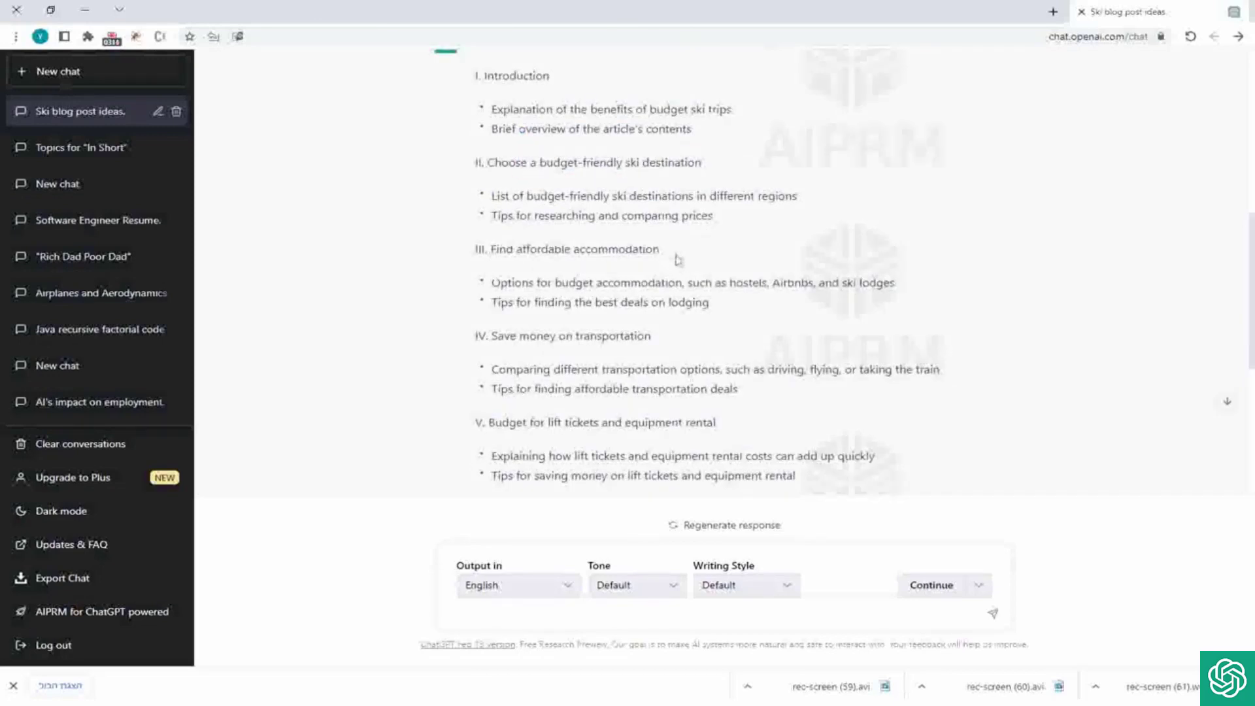
double_click(569, 248)
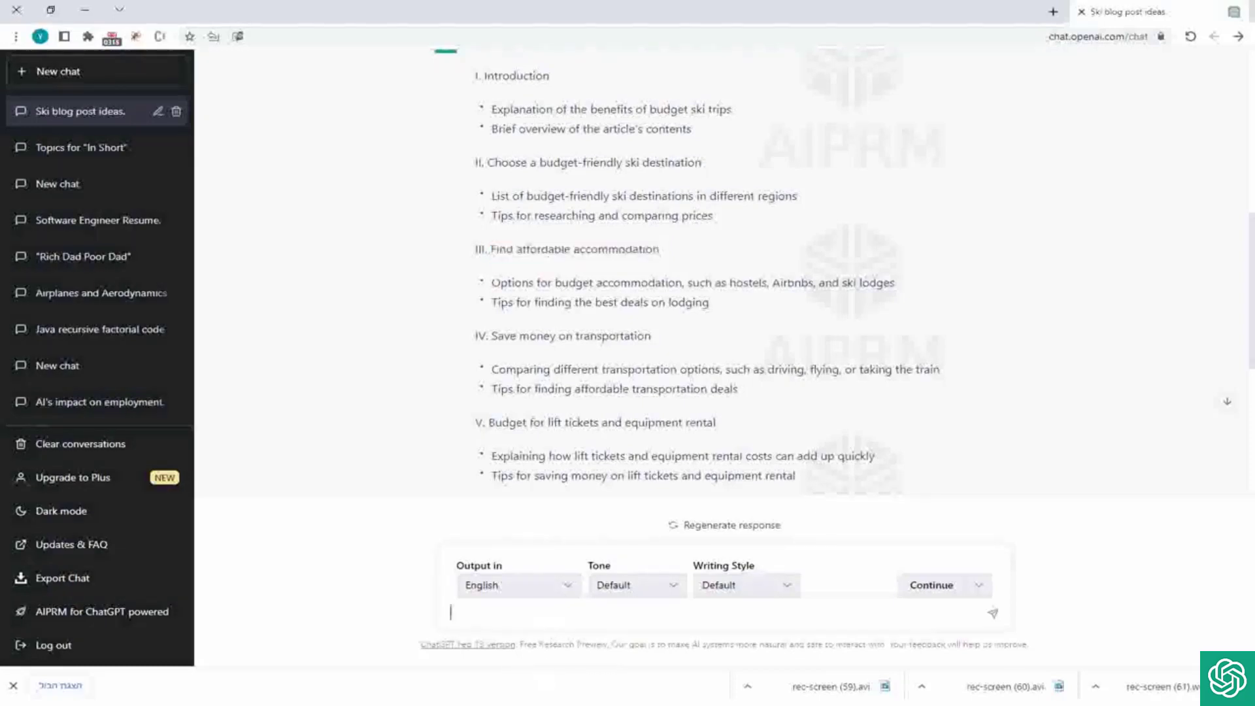
Send a request for the content of the blog's 'Find affordable accommodation' section.
type("Write me the conte")
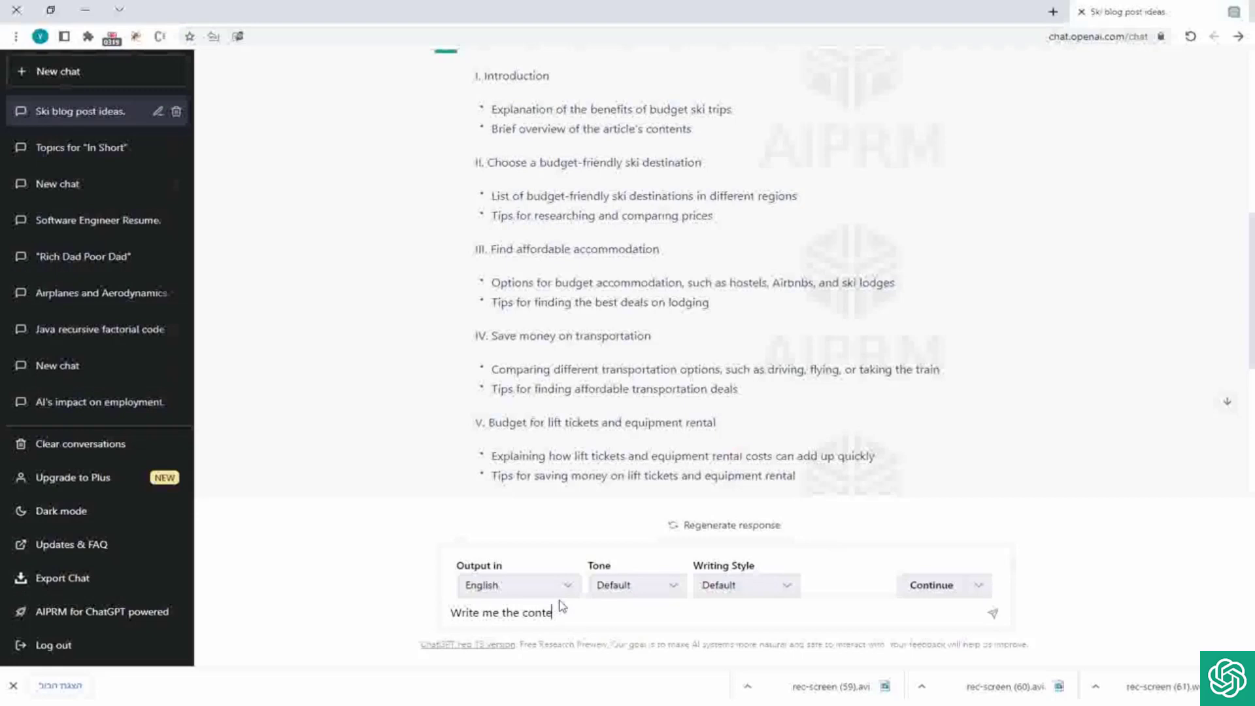
type("nt for the")
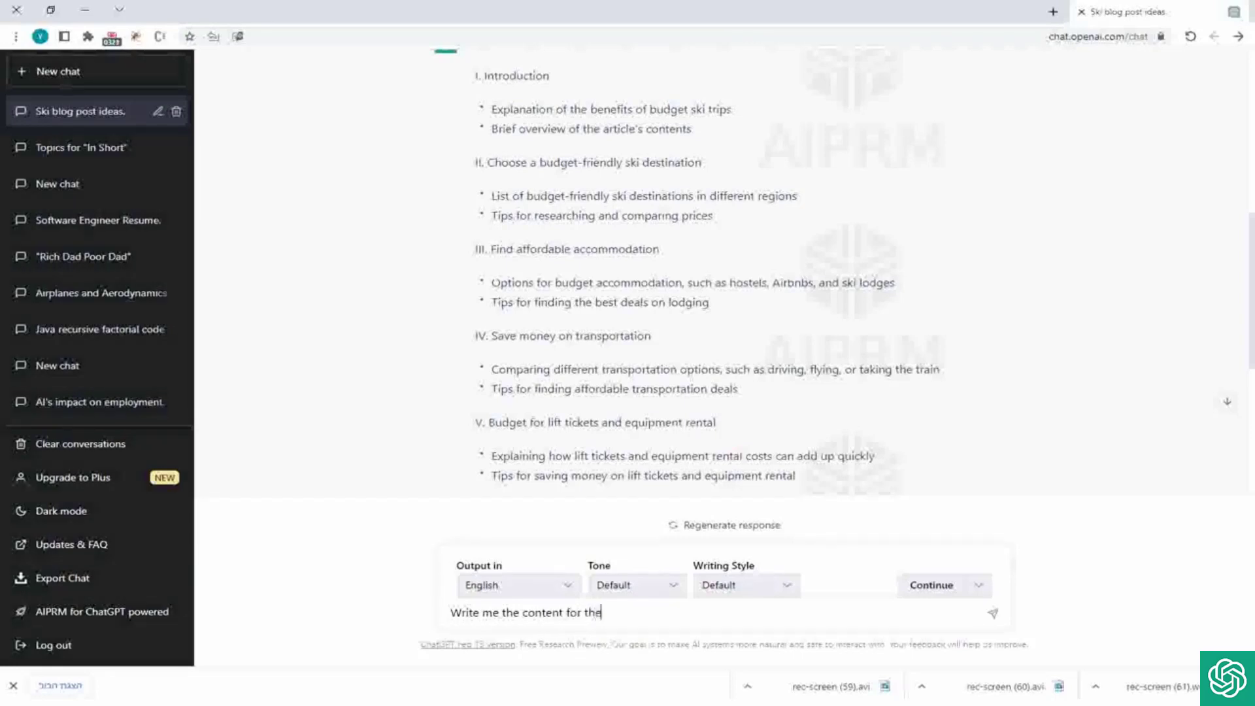
type("blog sed")
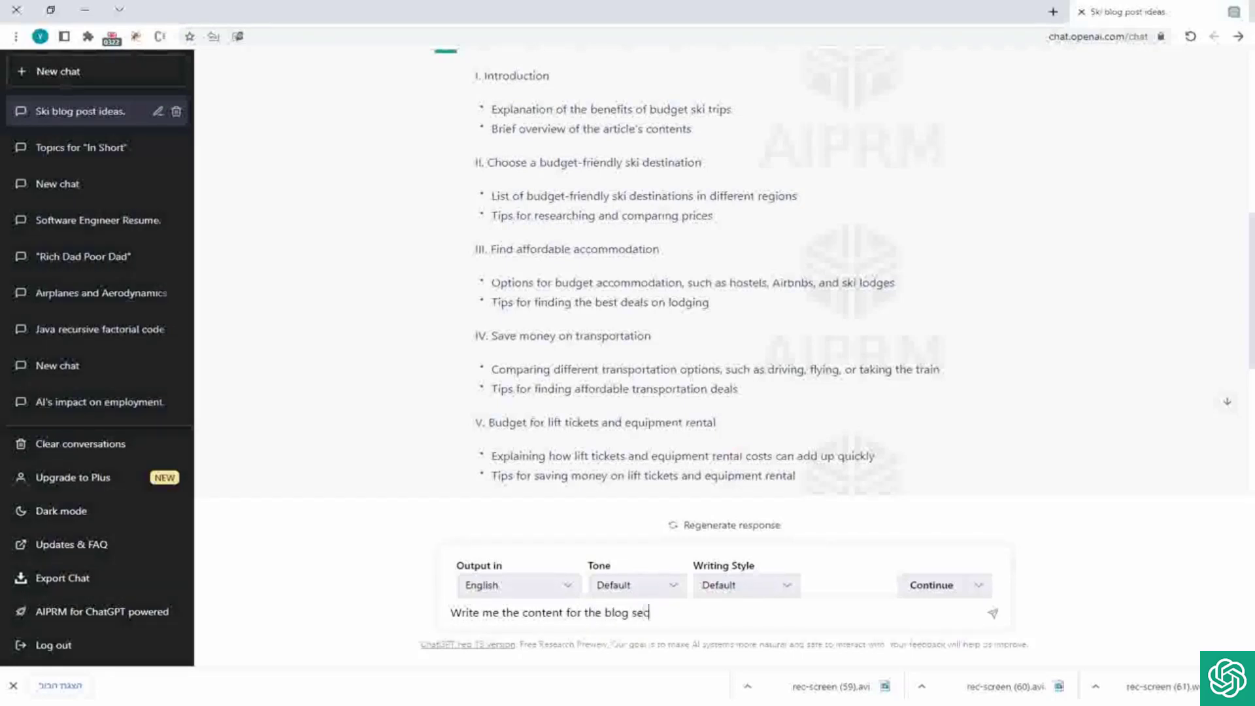
type("tion")
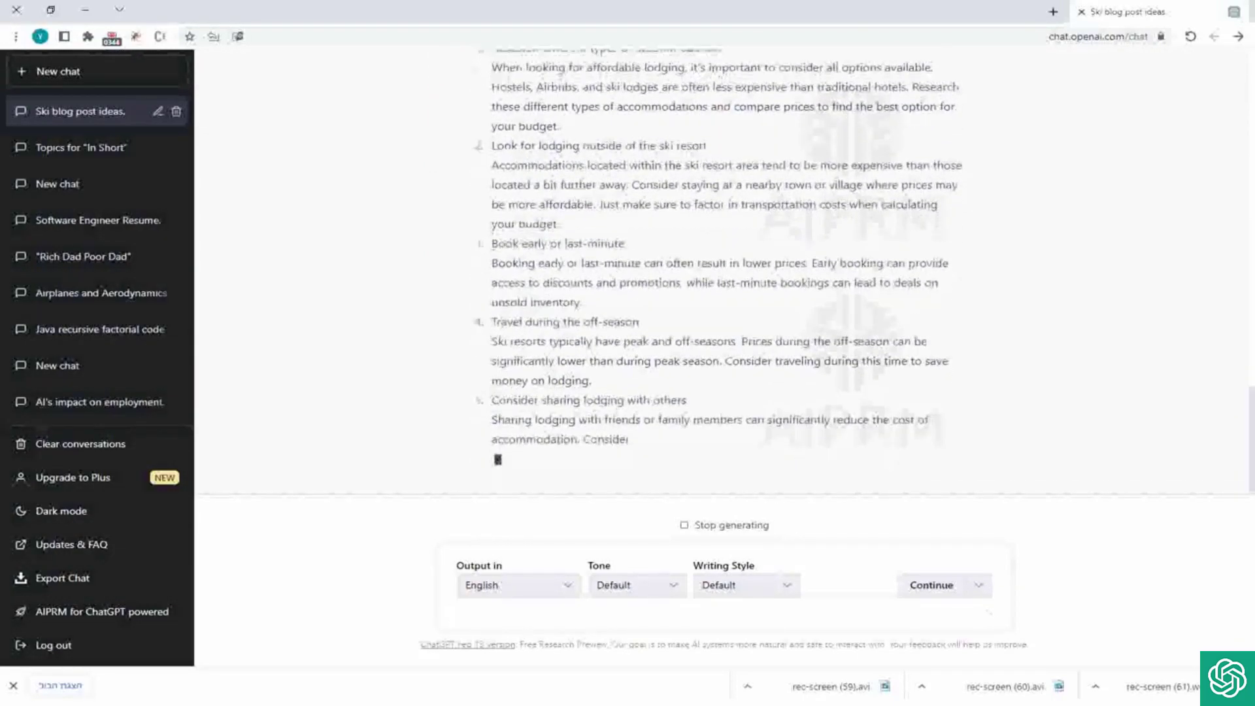
Scroll through the seven affordable lodging tips and closing summary to review them.
scroll("up", 3)
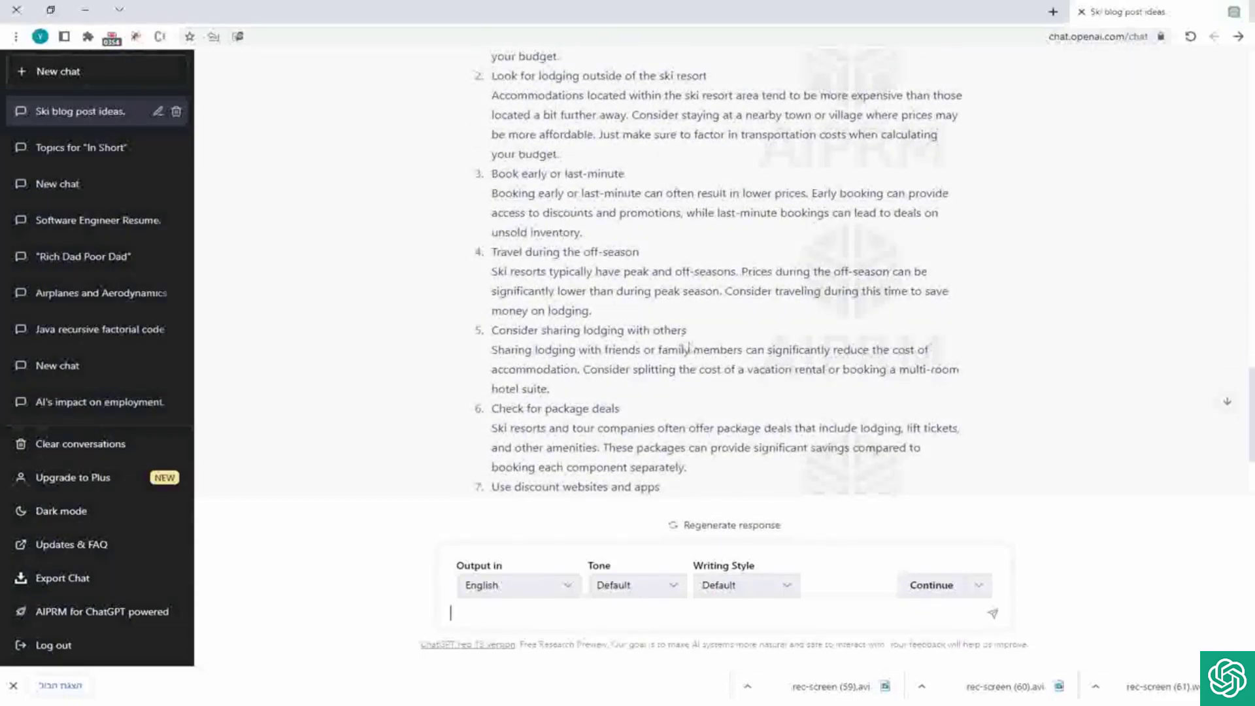
scroll("down", 3)
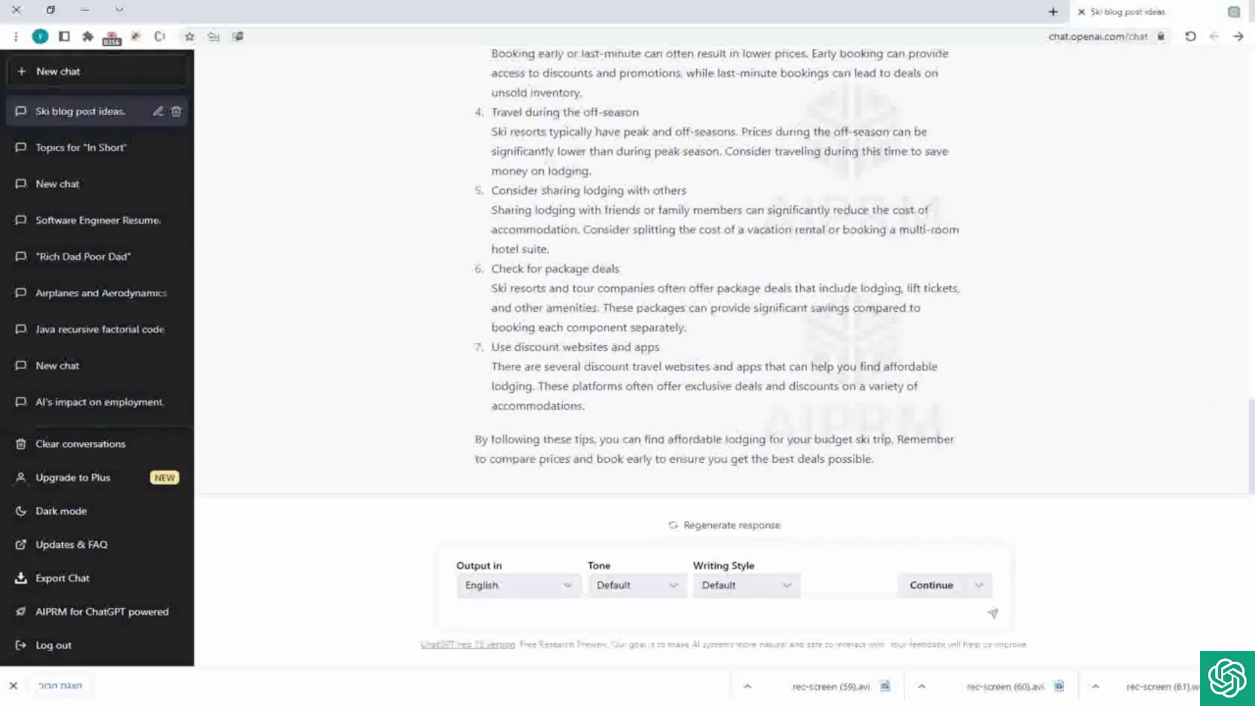
scroll("up", 3)
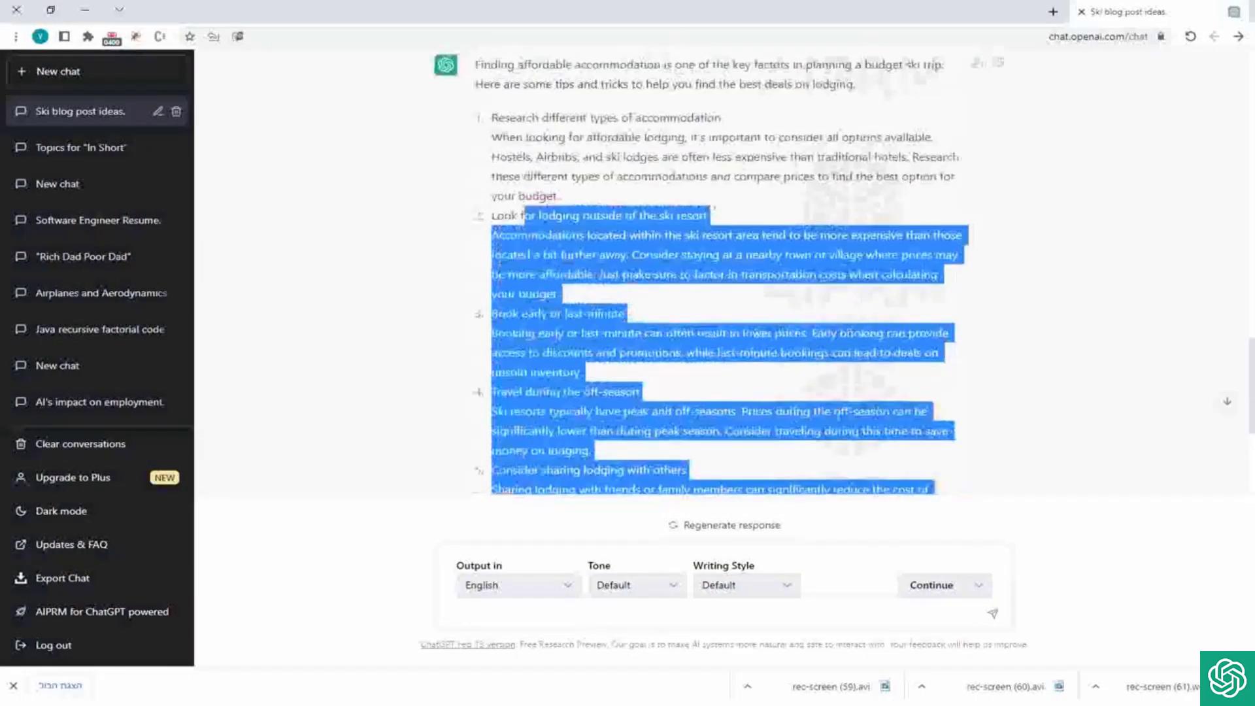
scroll("up", 3)
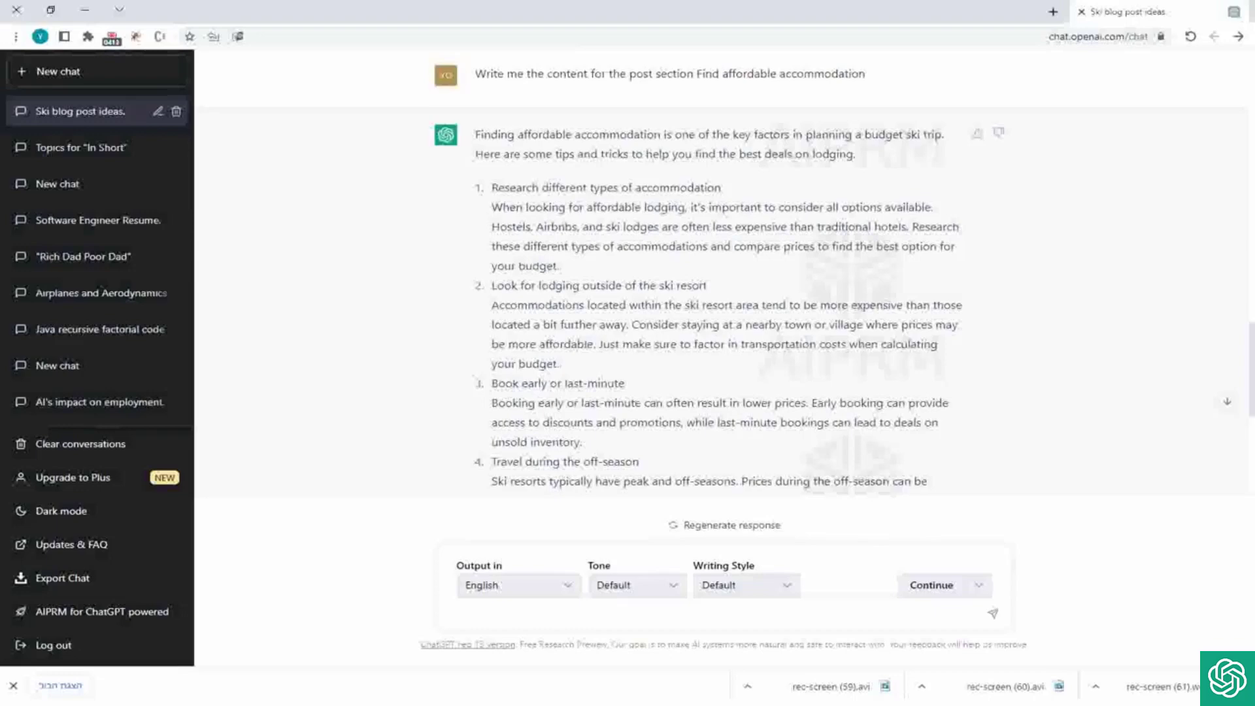
scroll("down", 3)
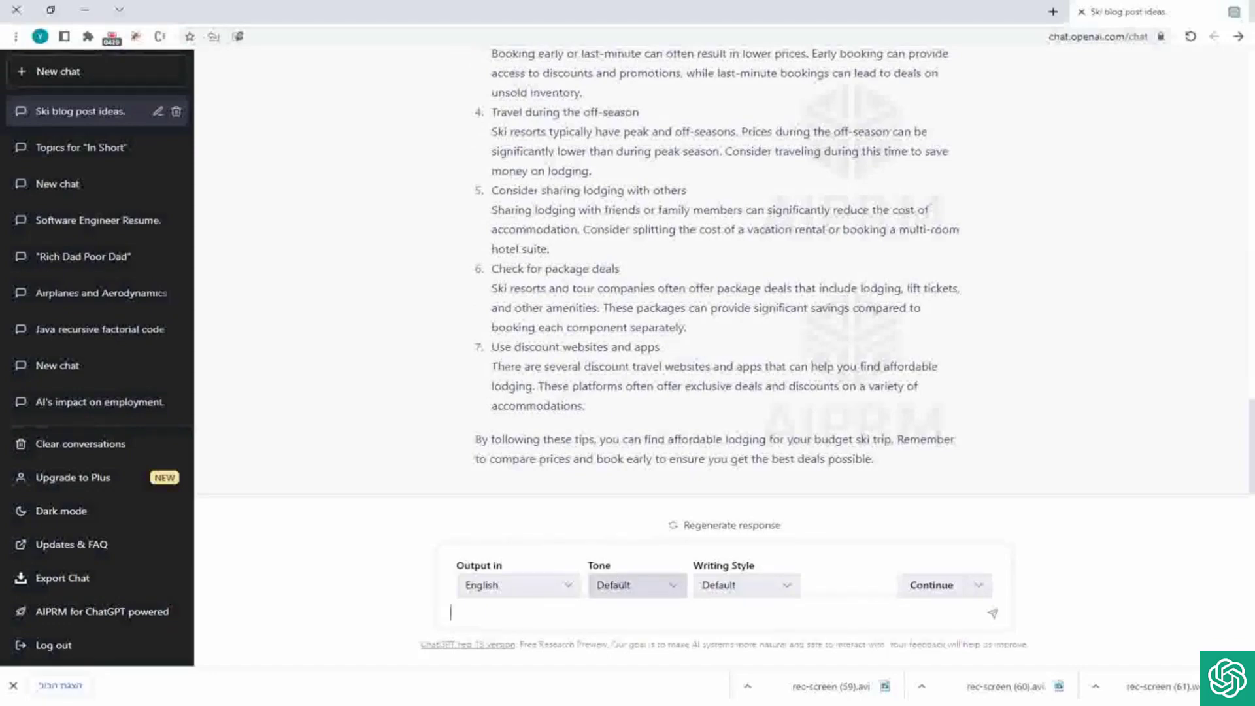
scroll("up", 3)
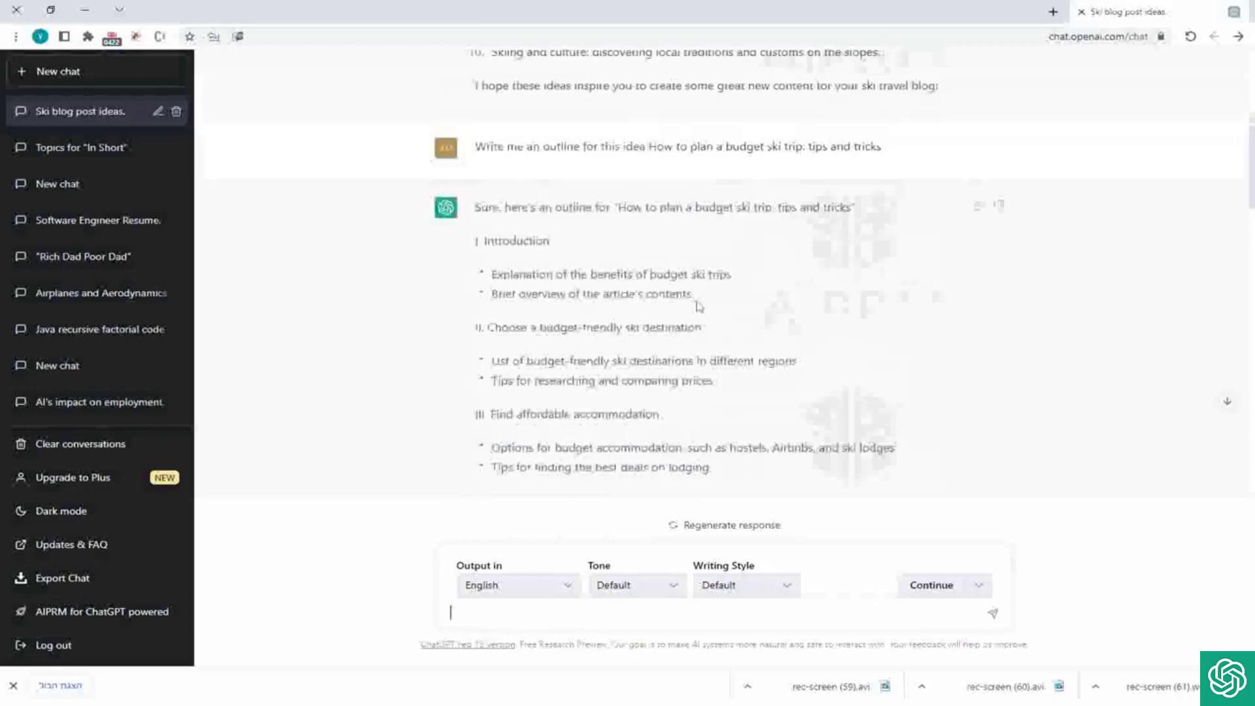
scroll("up", 3)
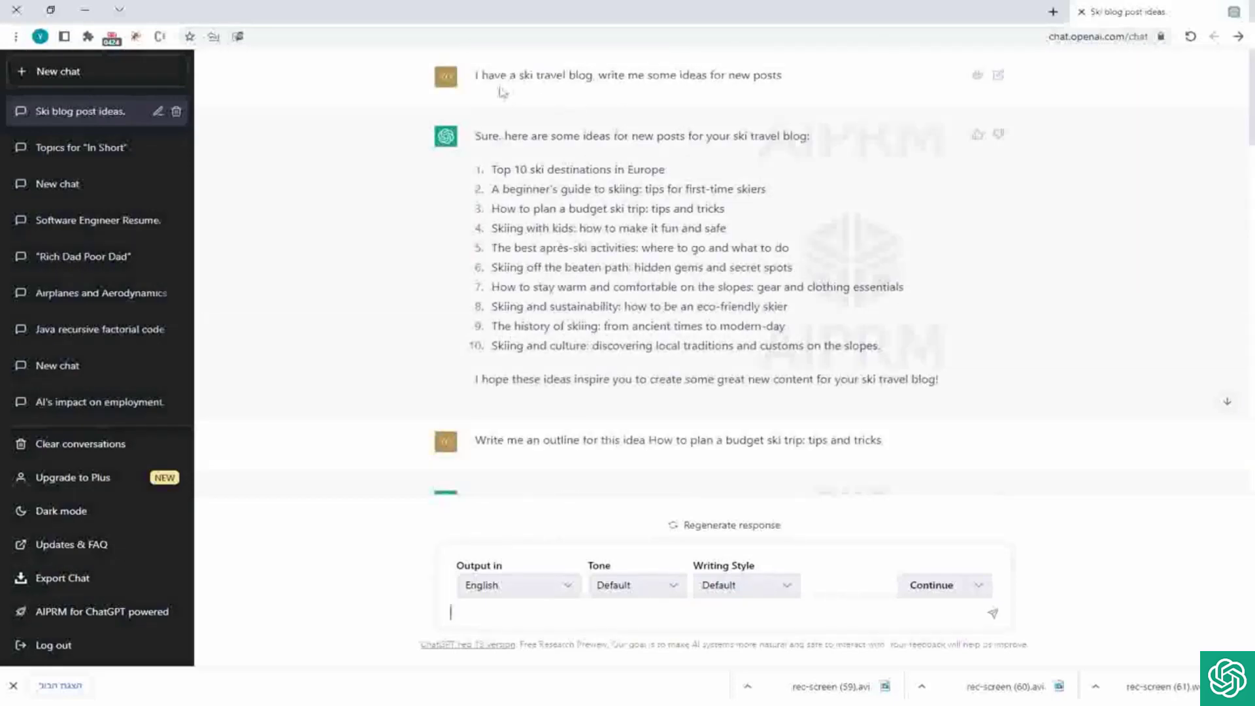
scroll("down", 3)
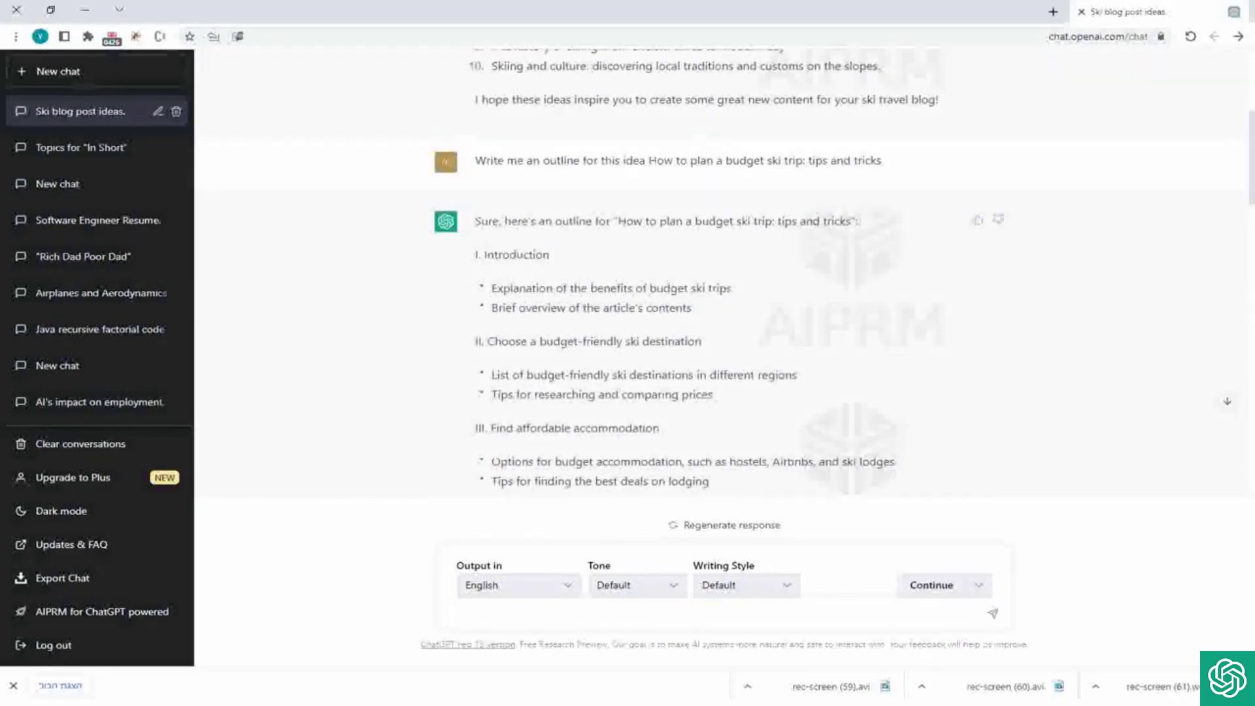
scroll("down", 3)
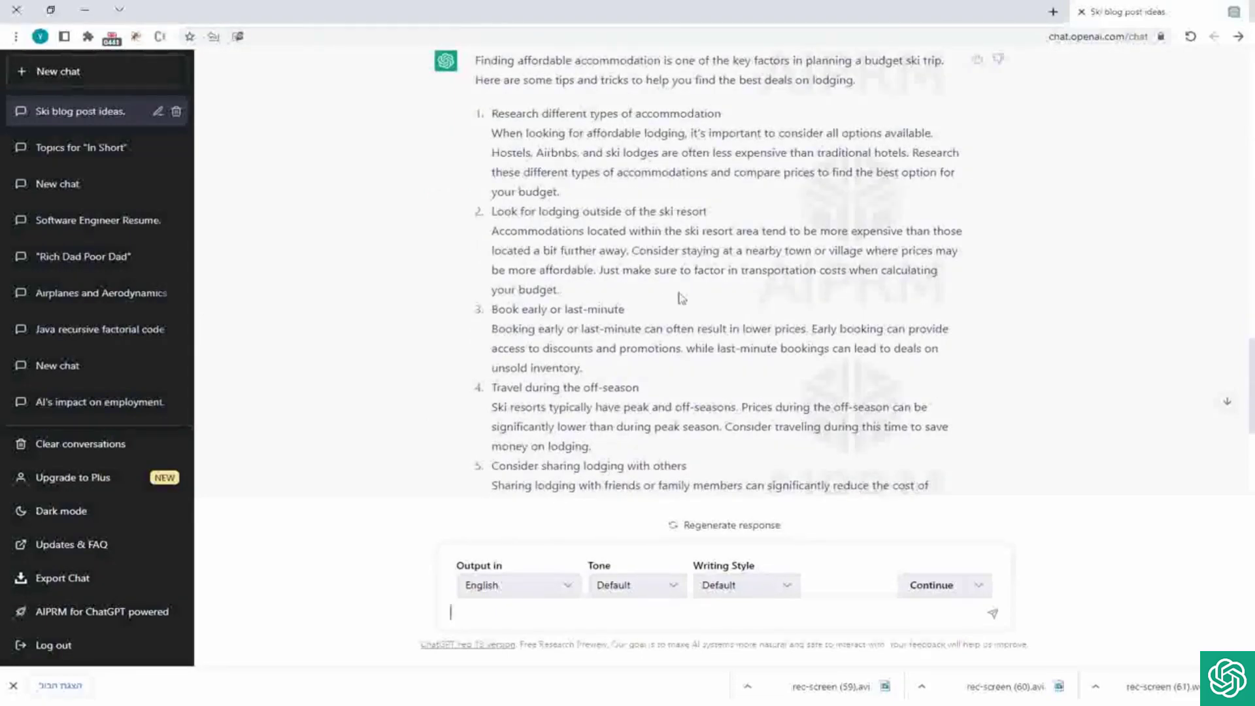
scroll("down", 3)
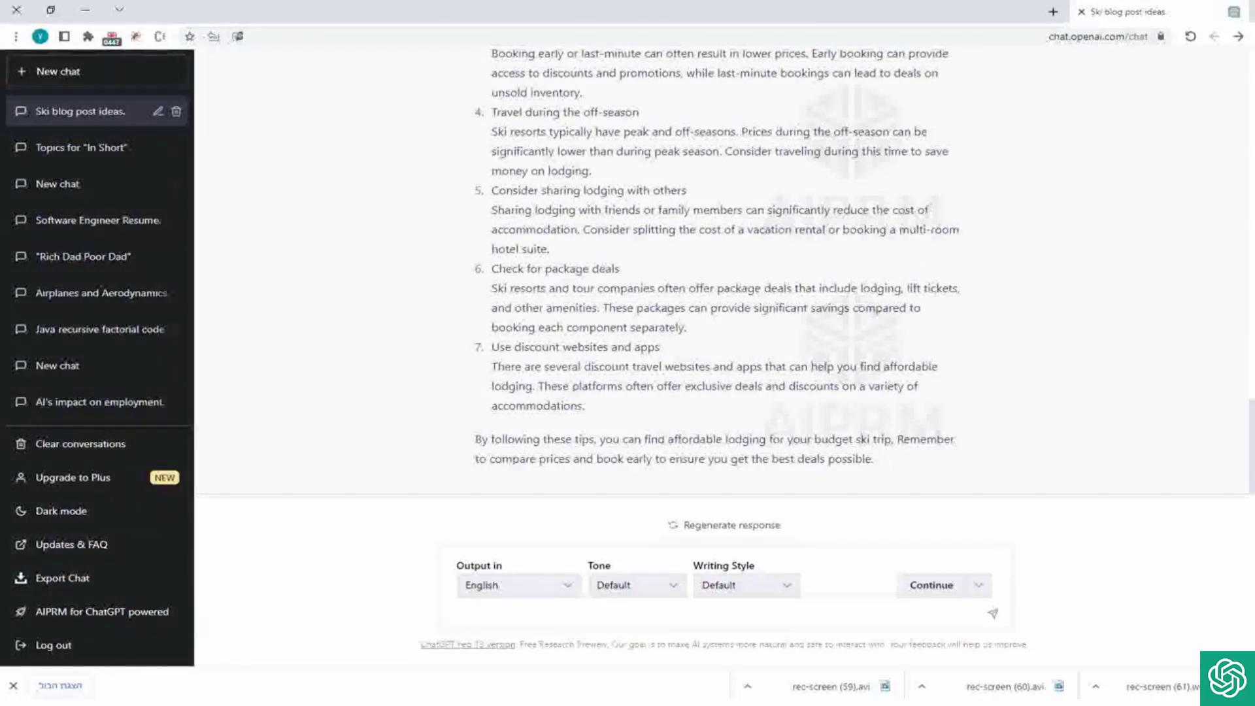
mouse_move(658, 416)
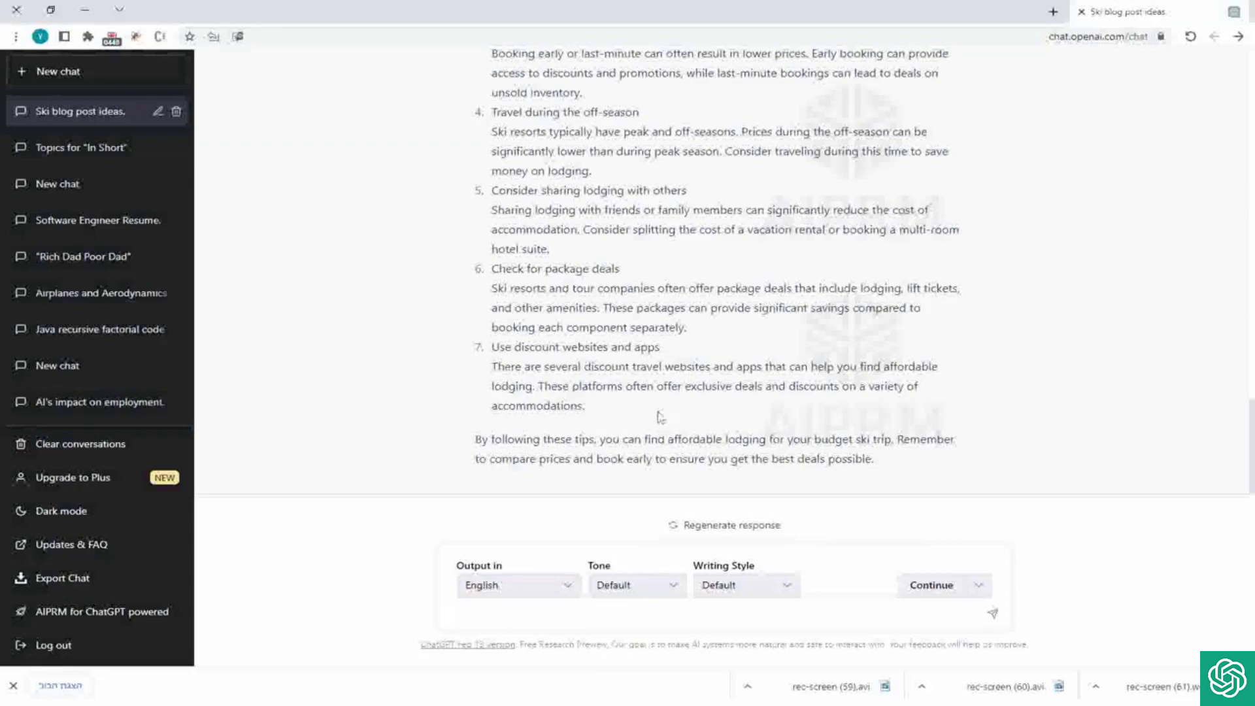
mouse_move(701, 298)
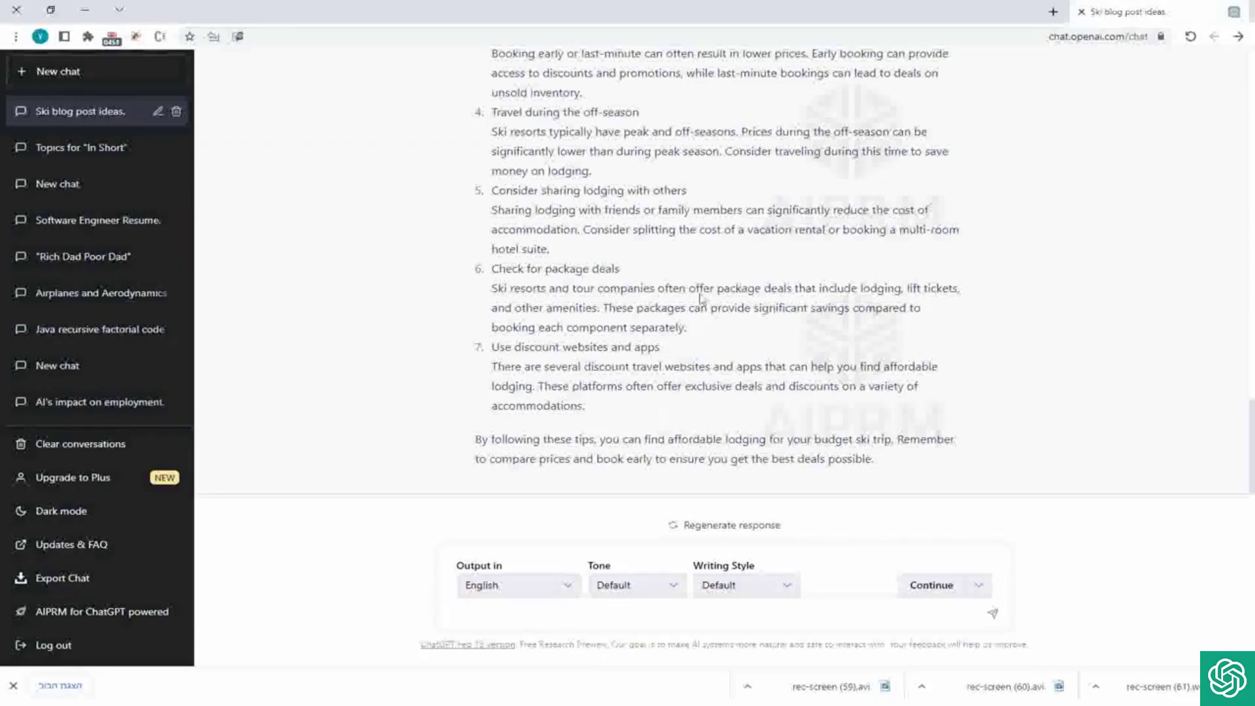
scroll("up", 3)
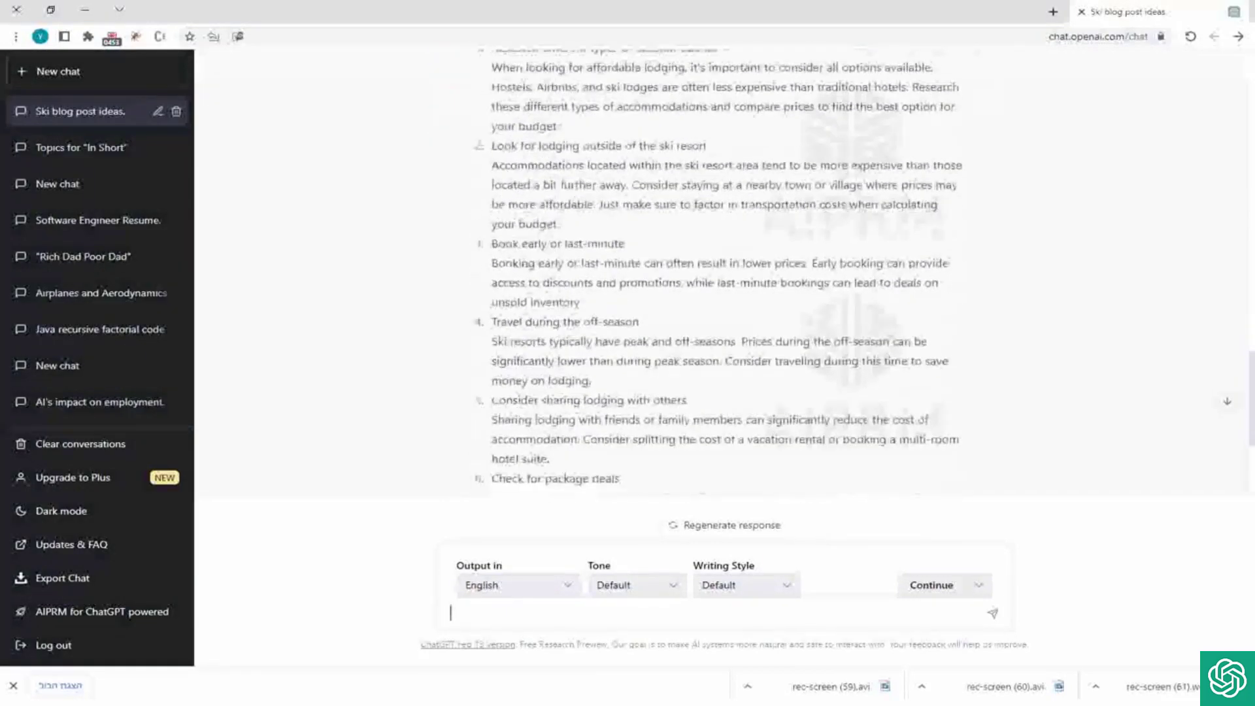
scroll("up", 3)
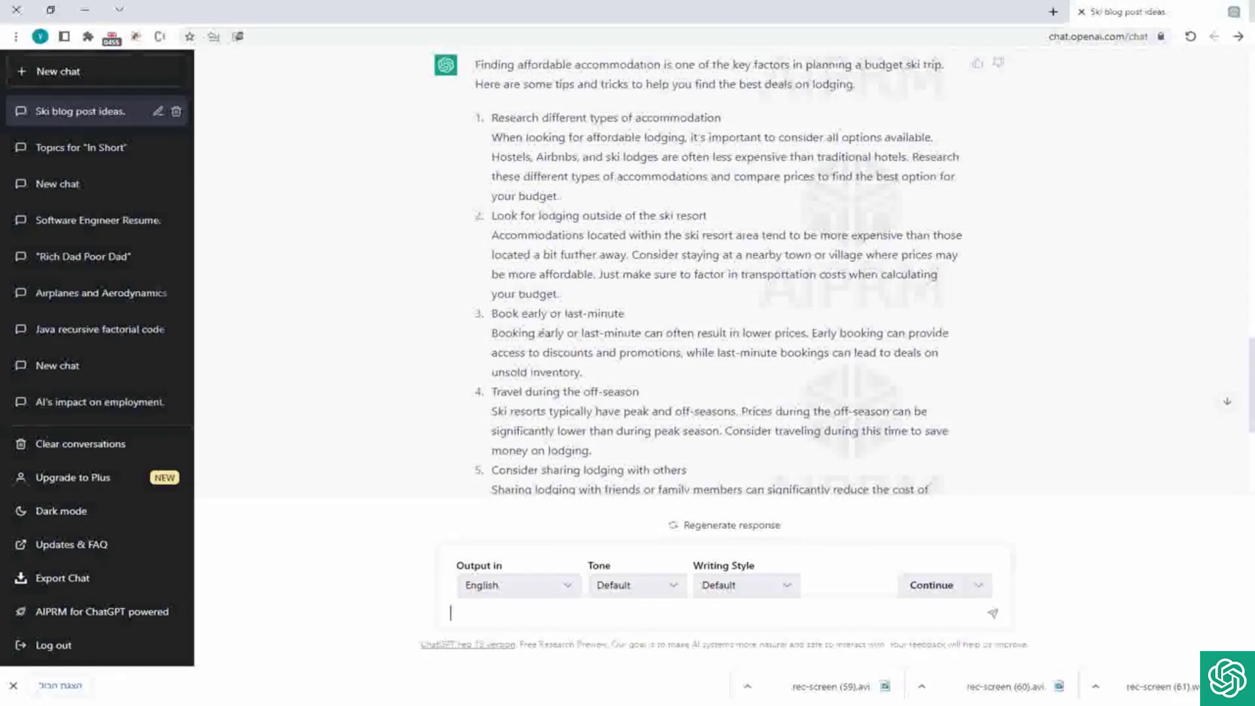
scroll("down", 3)
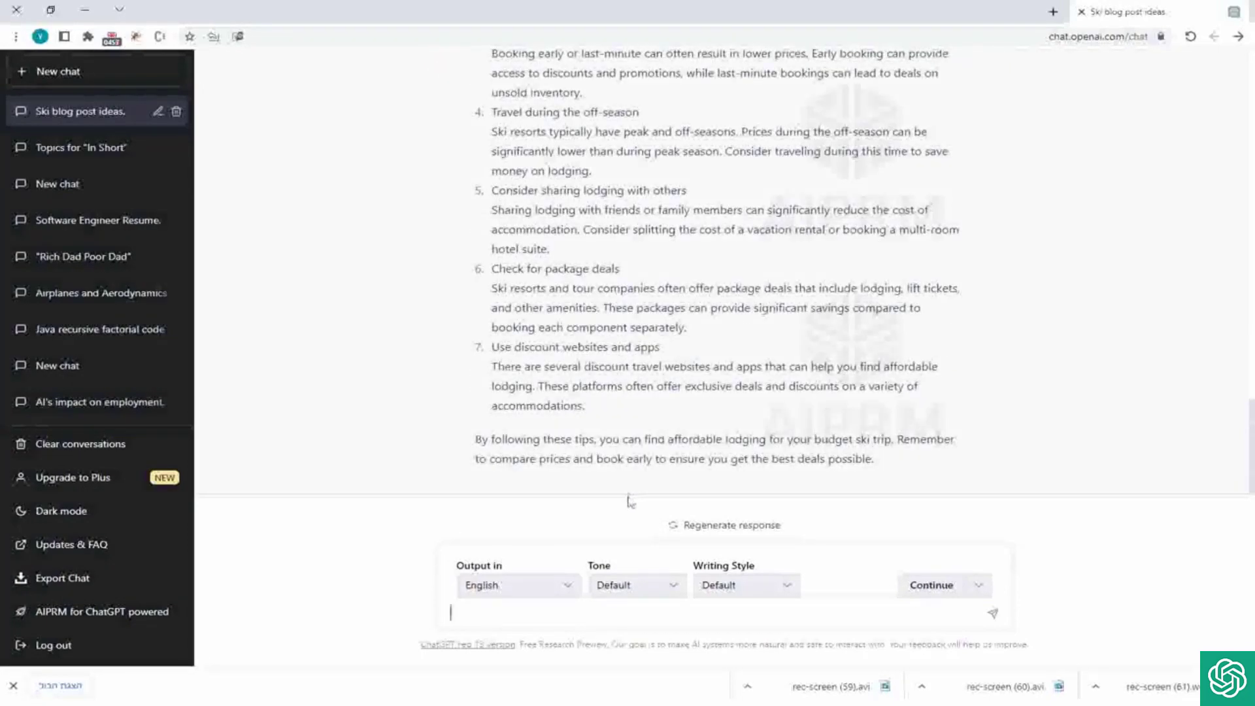
Send 'Give me the best ski travel booking websites' to ChatGPT.
type("Give me")
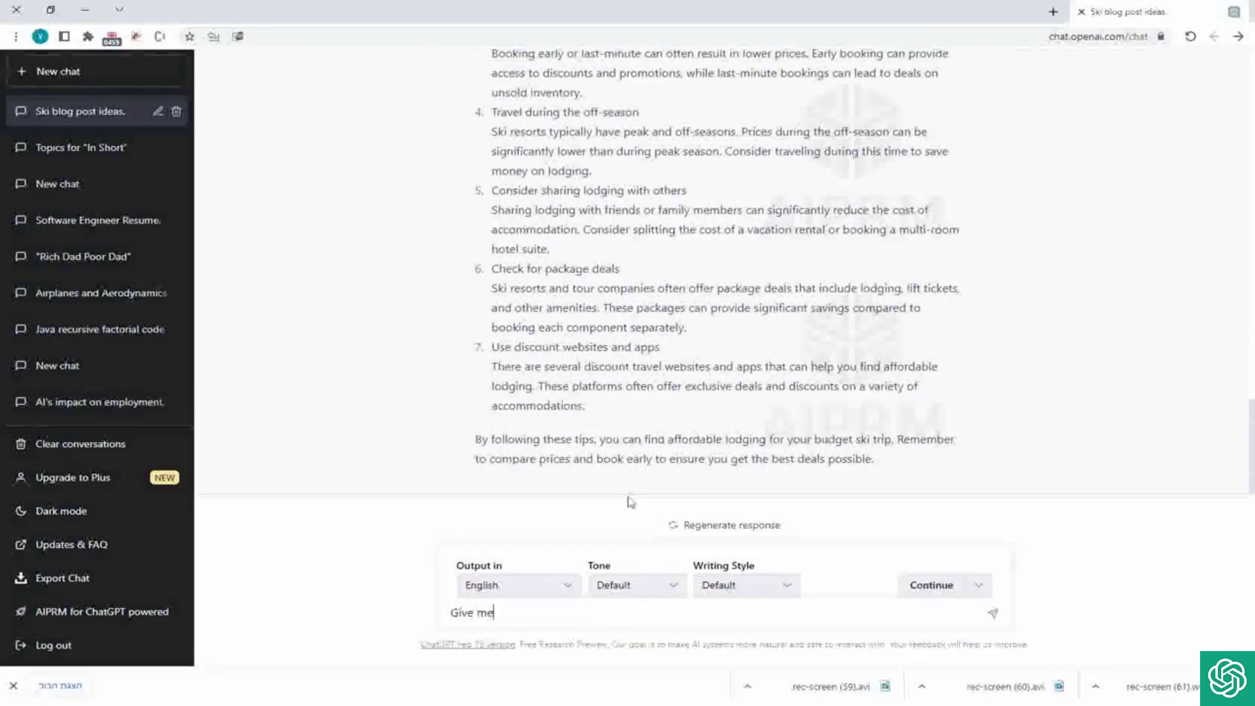
type("the best")
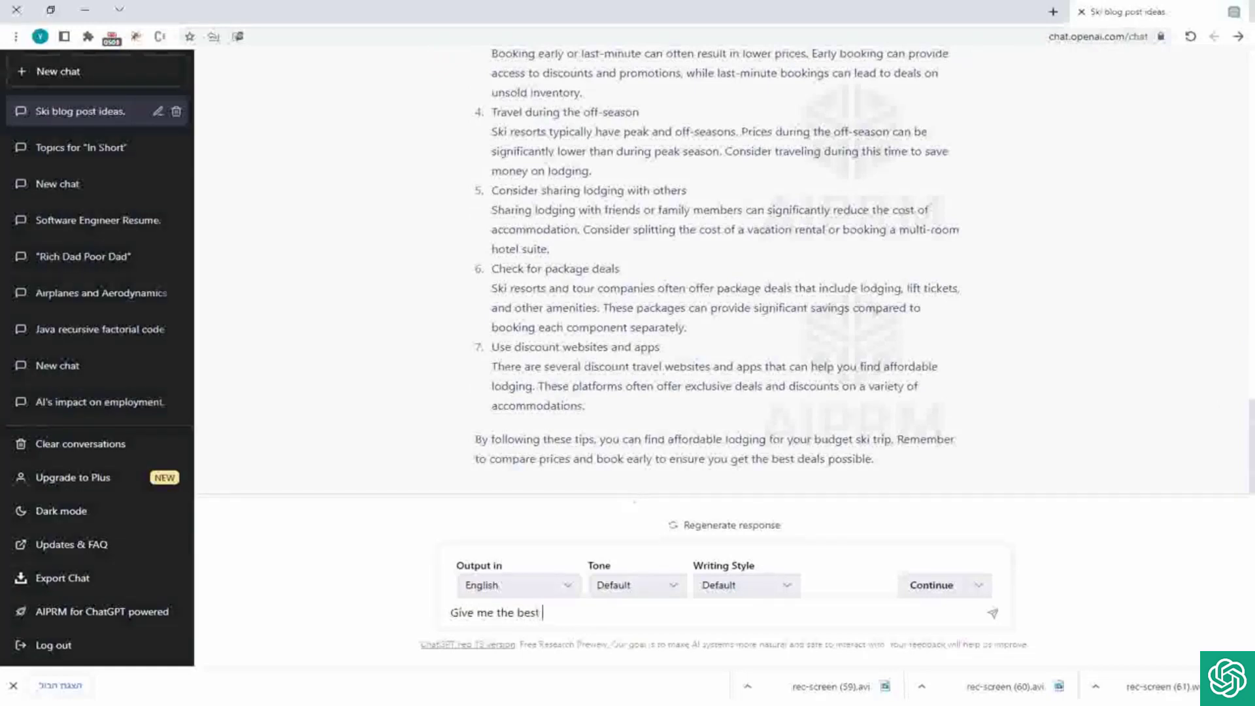
type("ski trav")
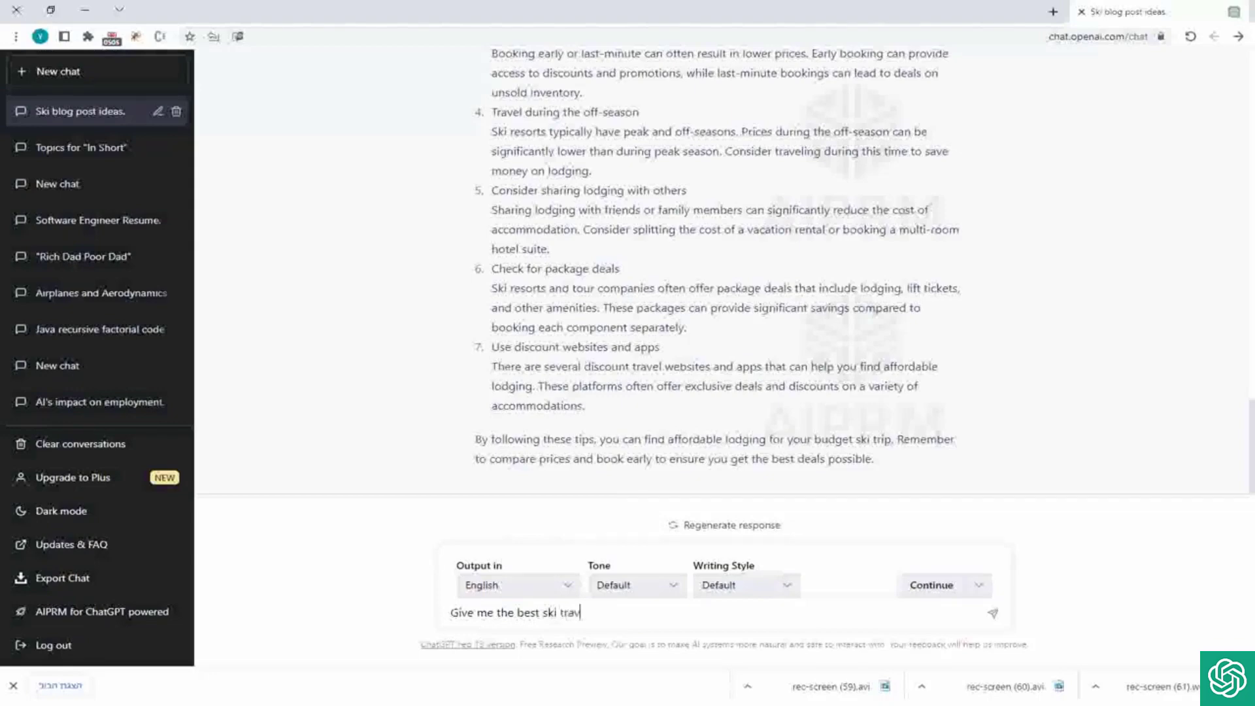
type("el booking webs")
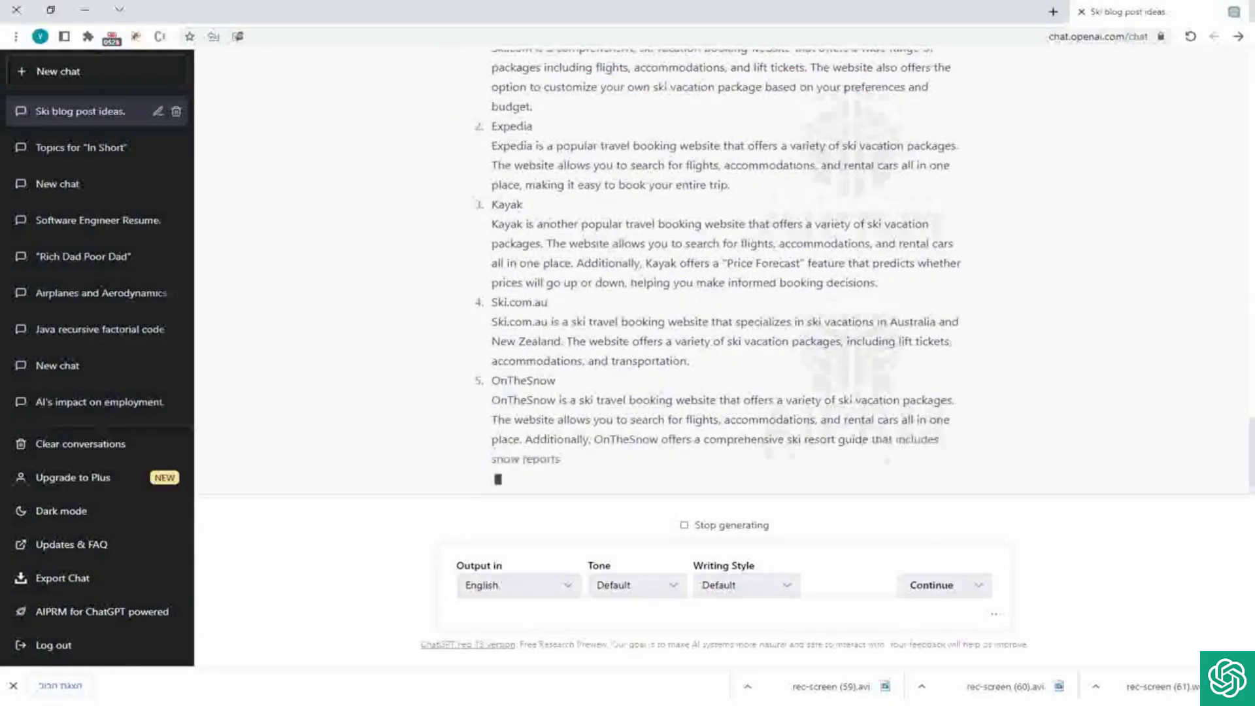
Scroll through the list of seven ski booking websites, from Ski.com to Booking.com, to review it.
scroll("up", 3)
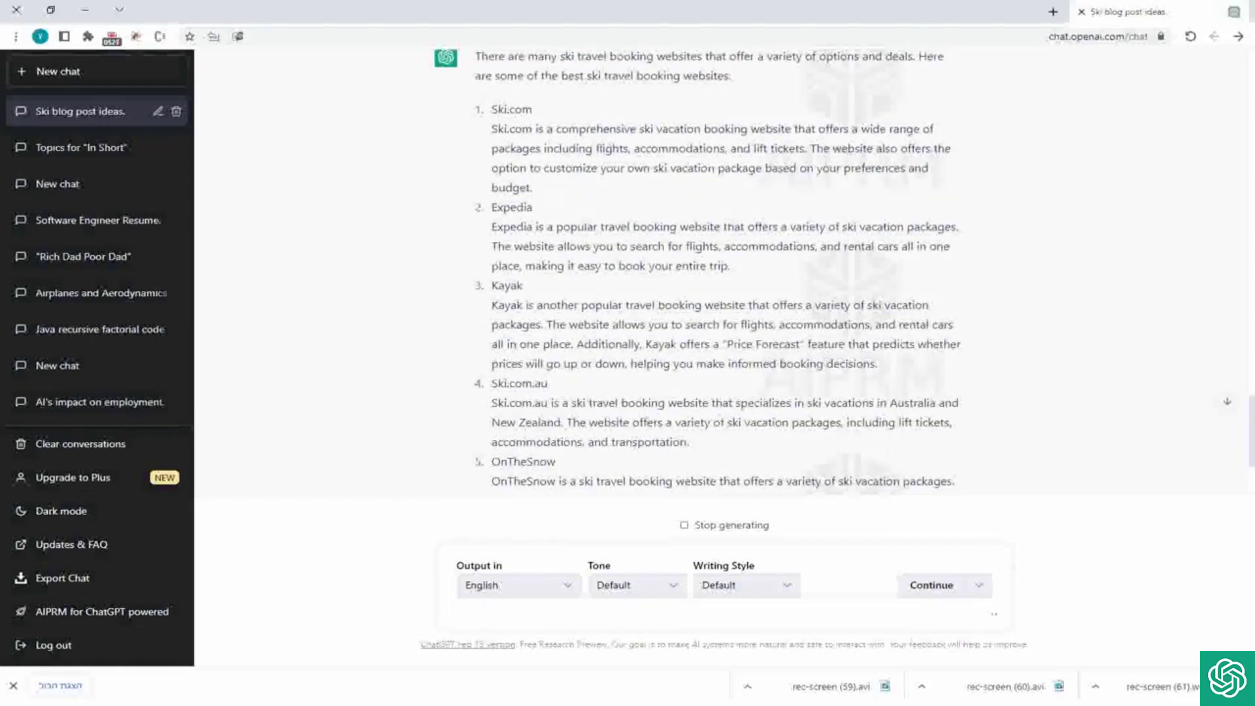
scroll("up", 3)
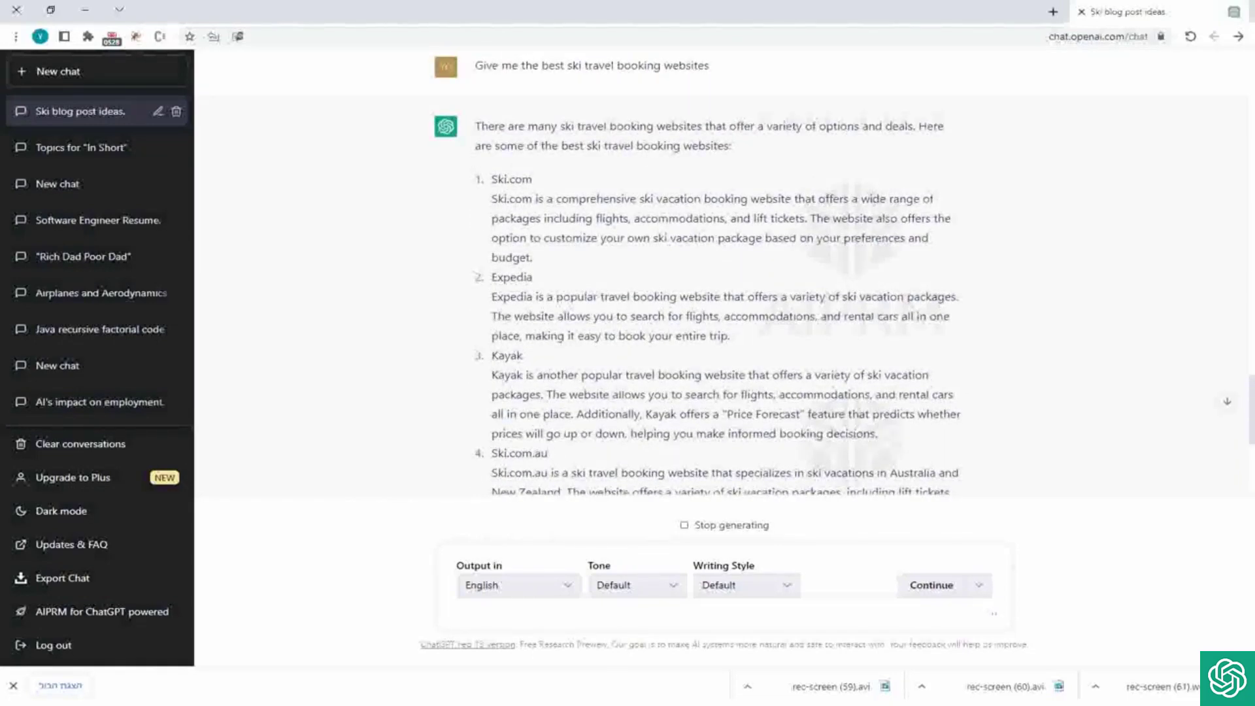
scroll("down", 3)
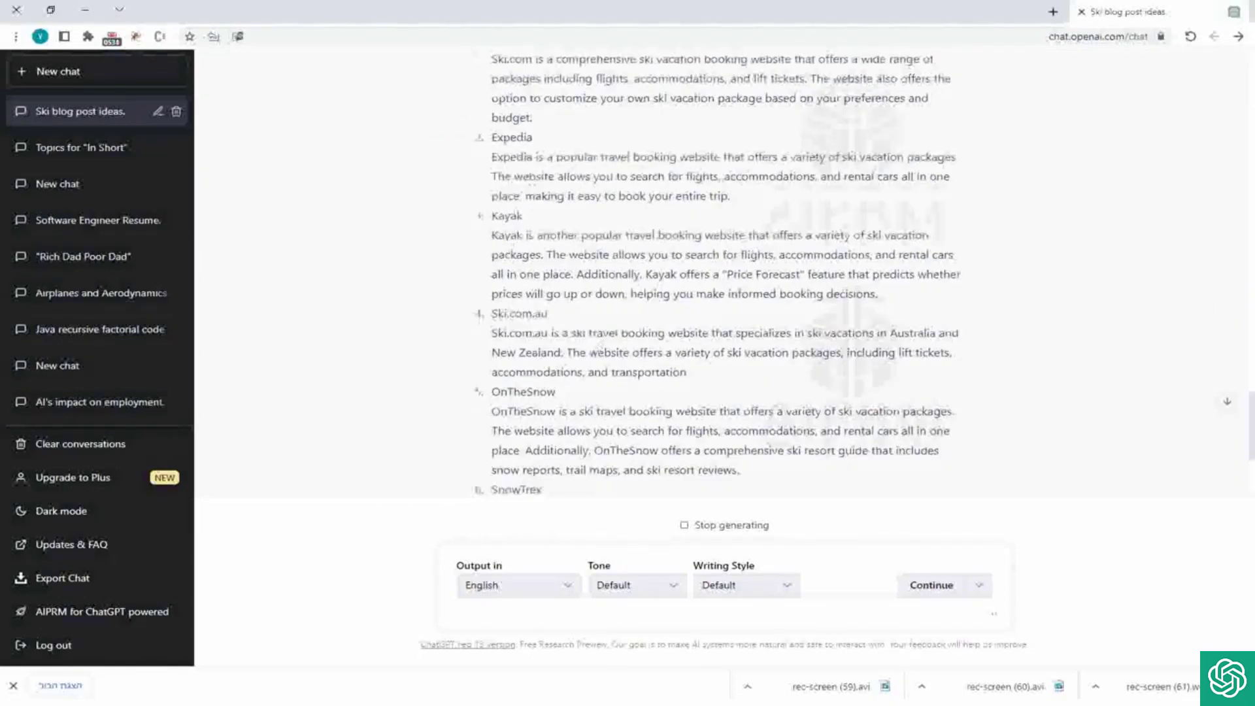
scroll("down", 3)
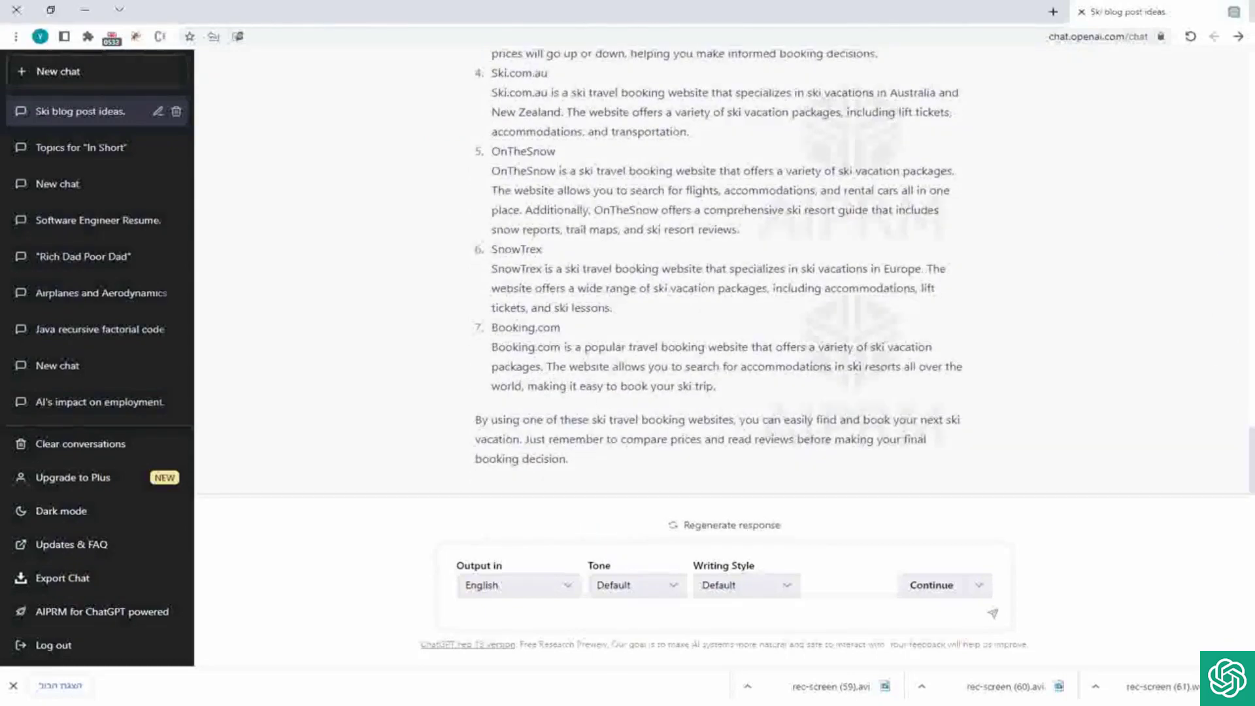
scroll("up", 3)
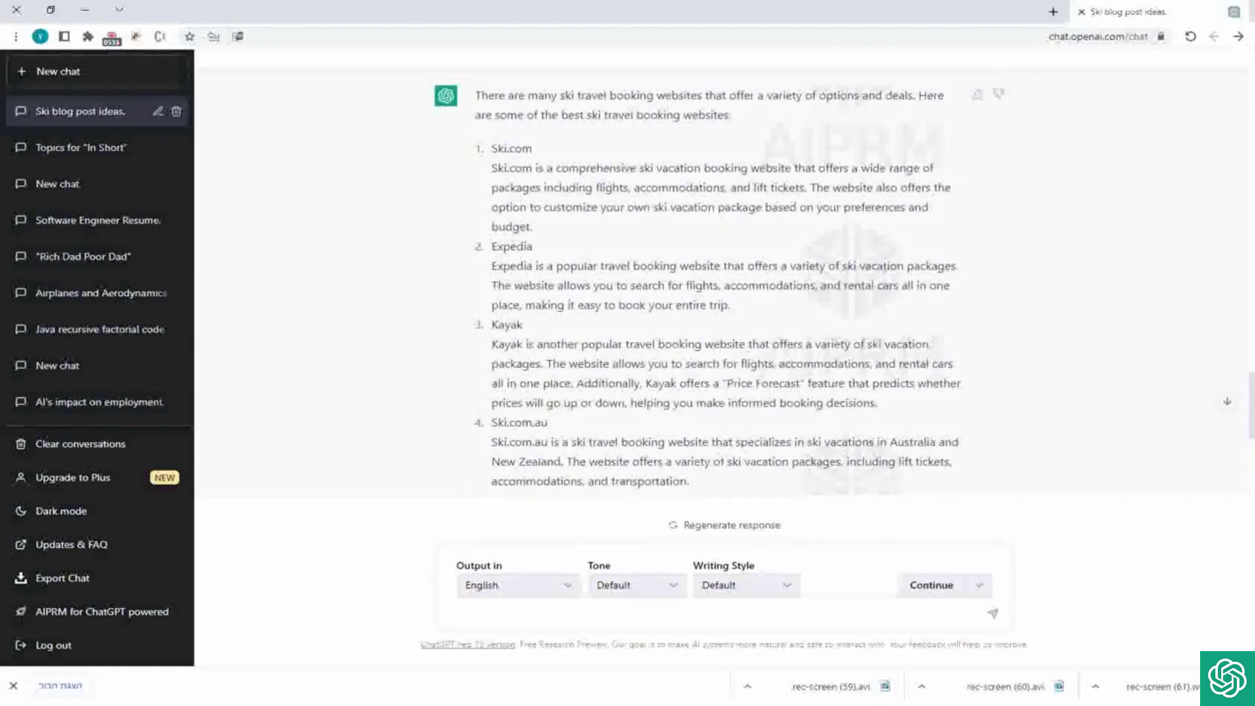
scroll("down", 3)
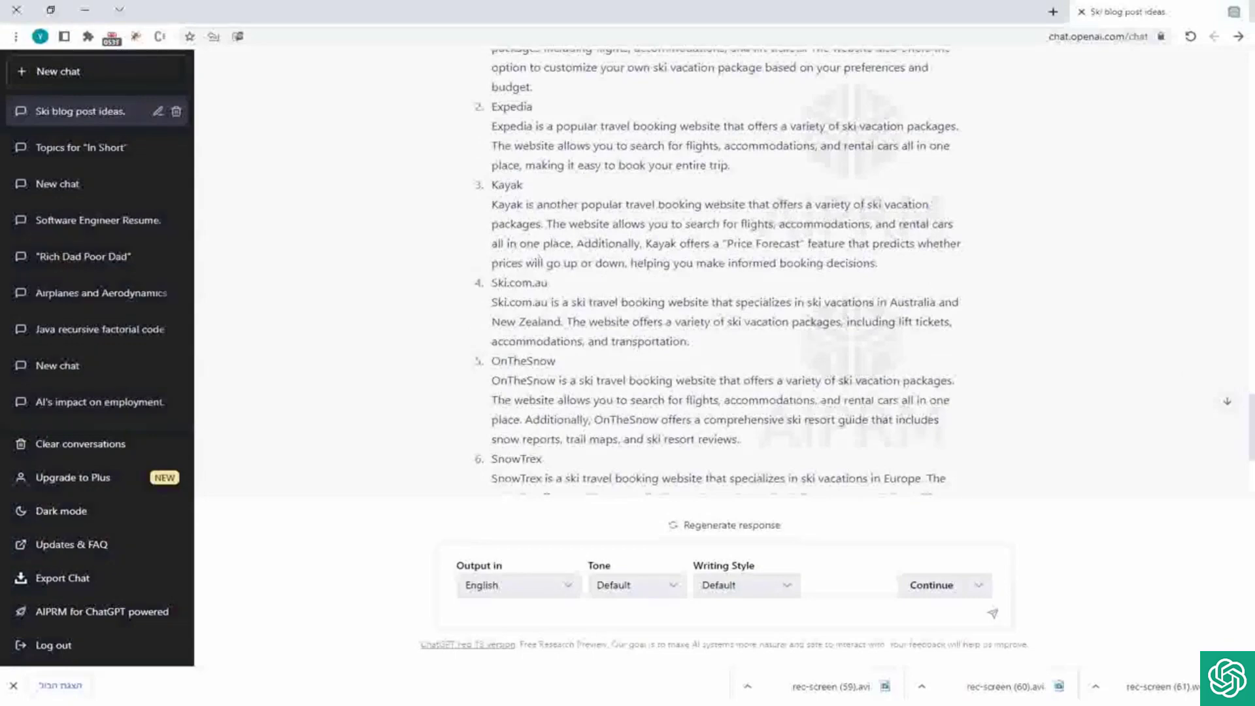
scroll("down", 3)
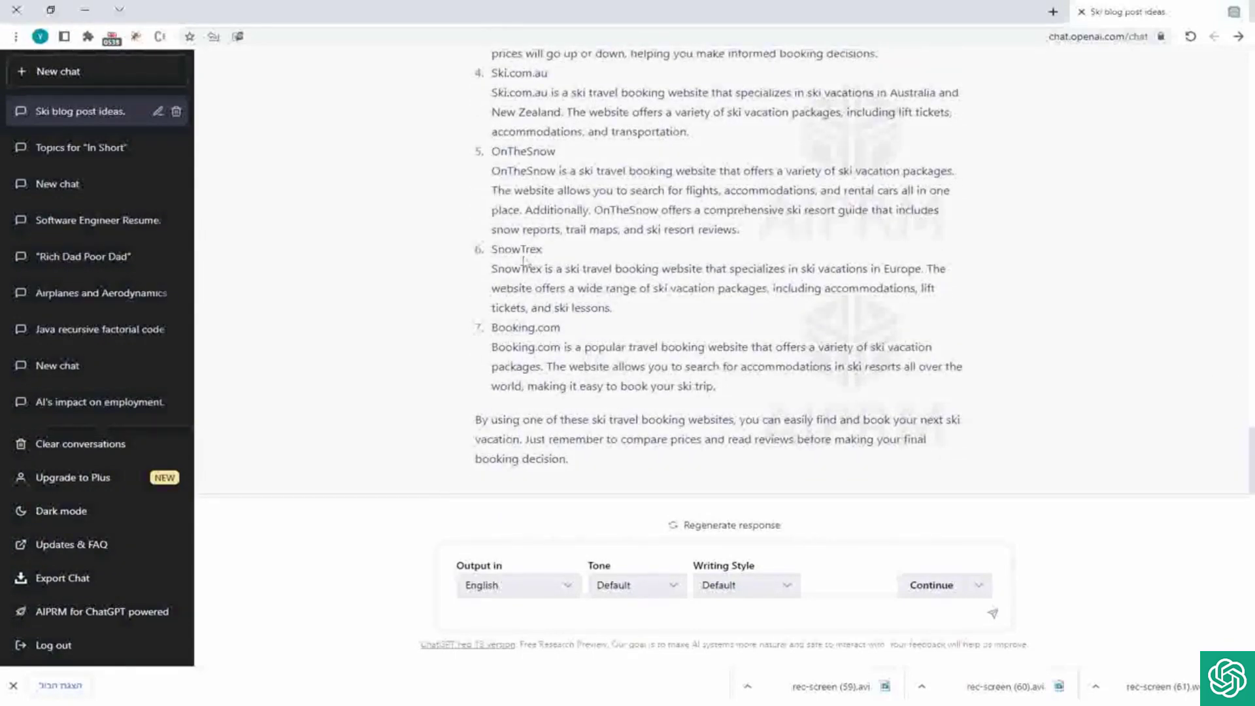
scroll("up", 3)
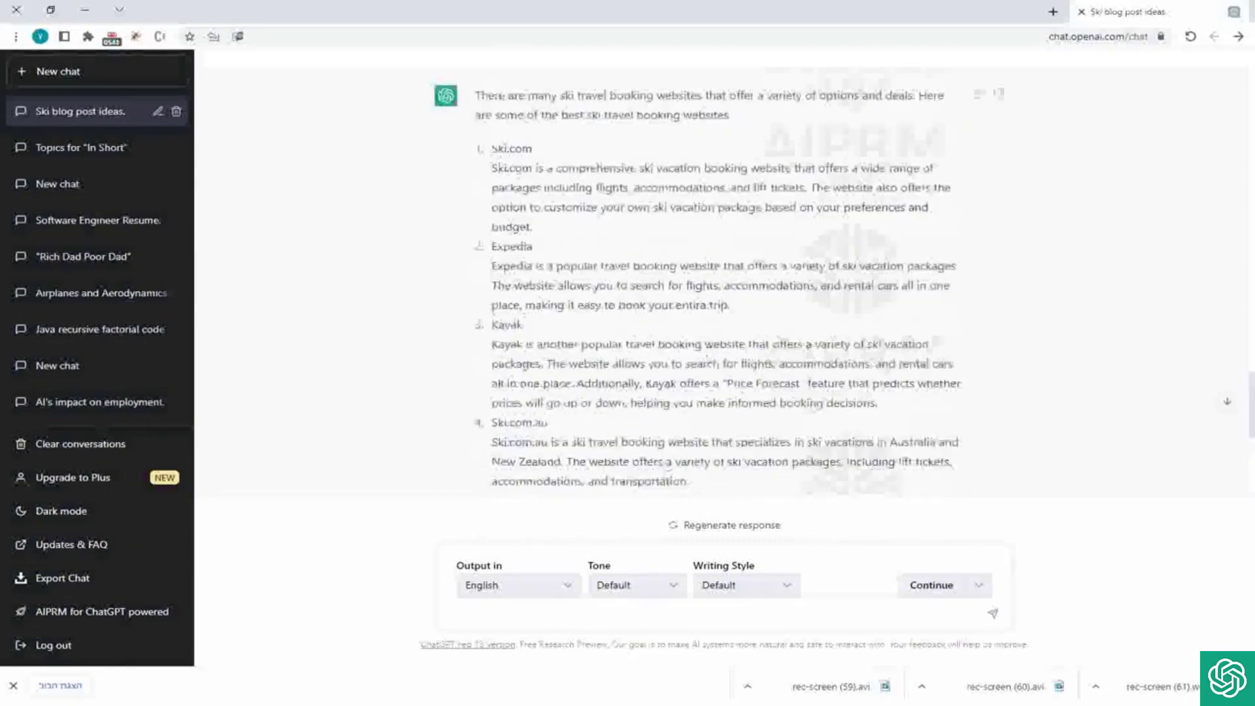
scroll("down", 3)
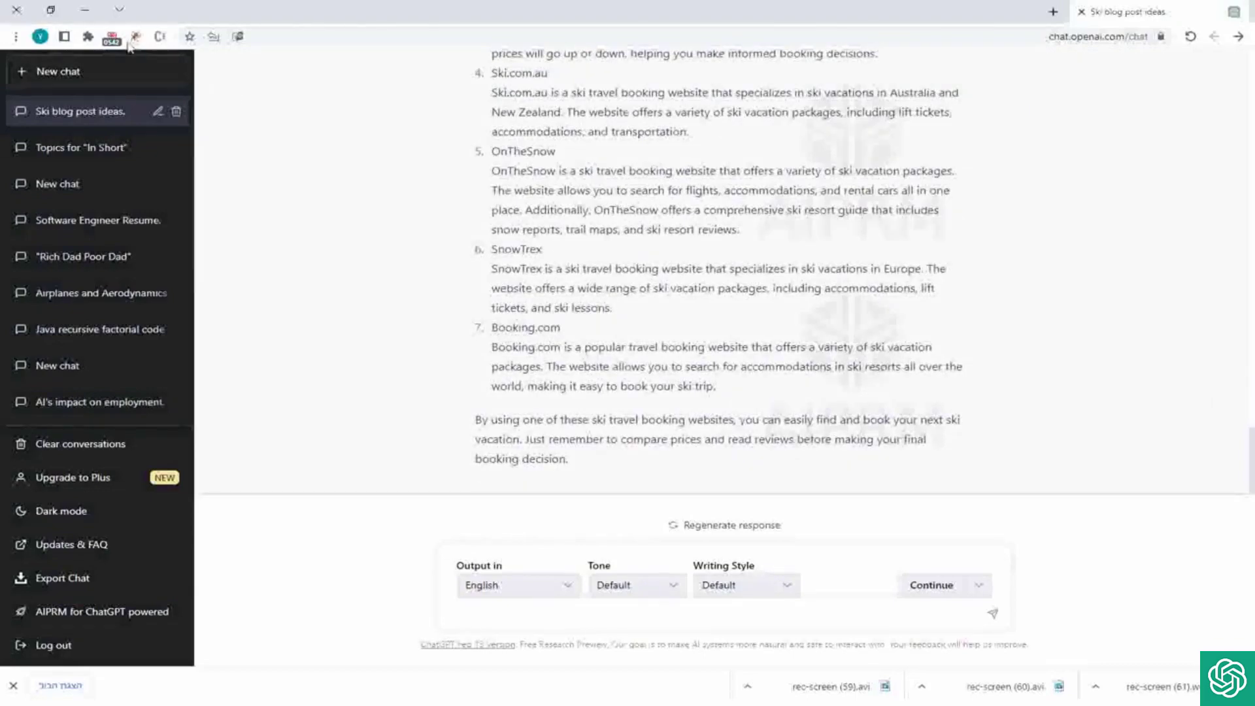